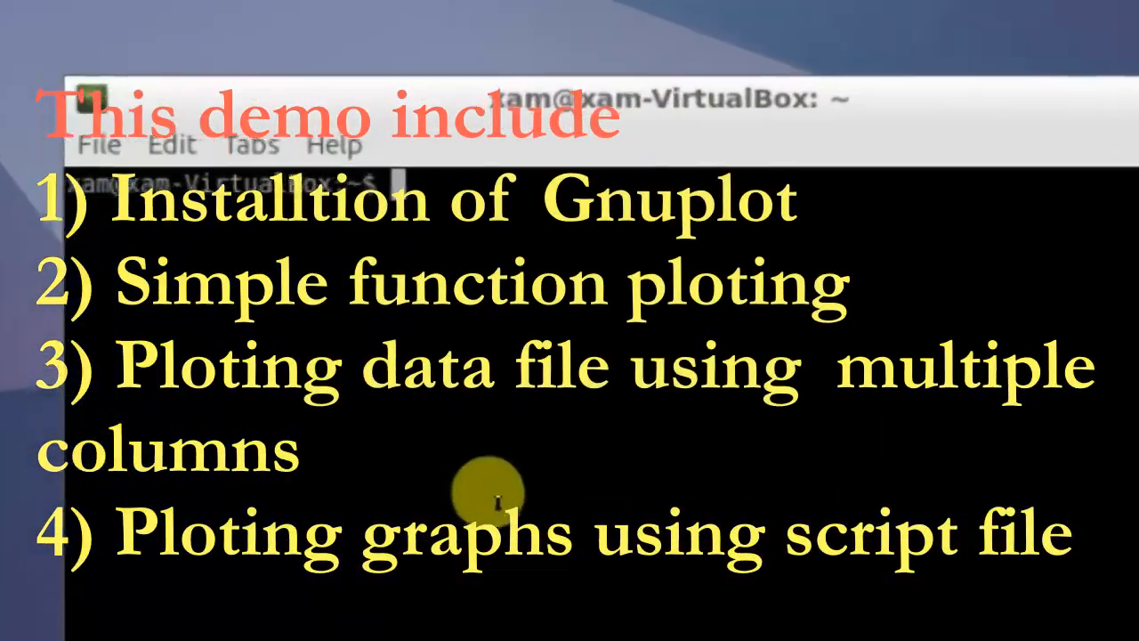
Refresh the package lists with sudo apt-get update.
text(sudo)
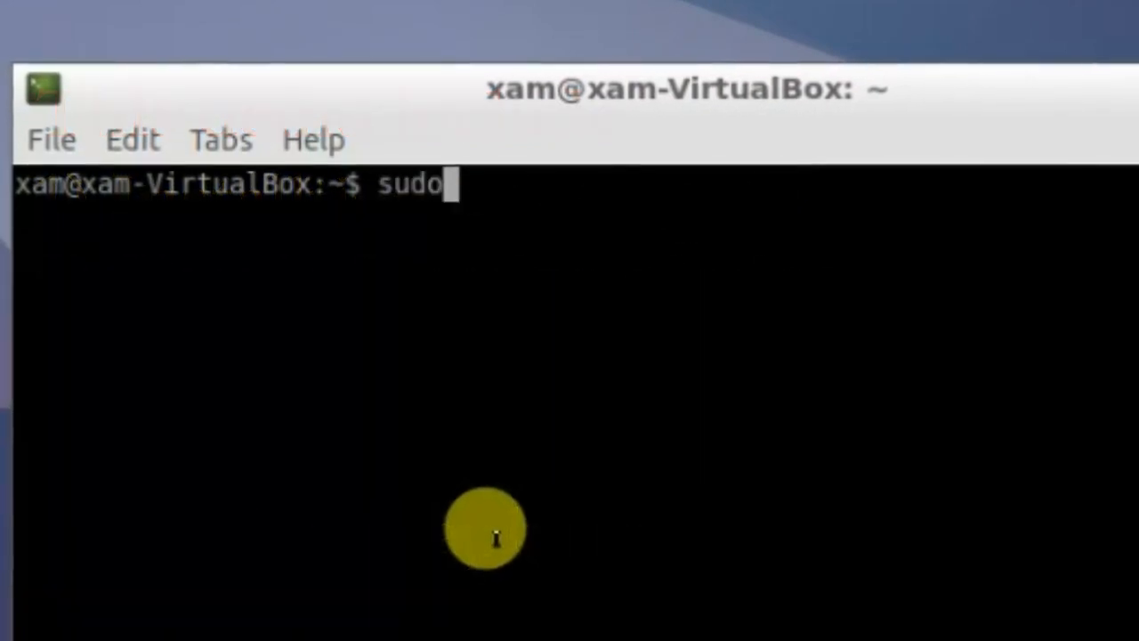
text(apt-g)
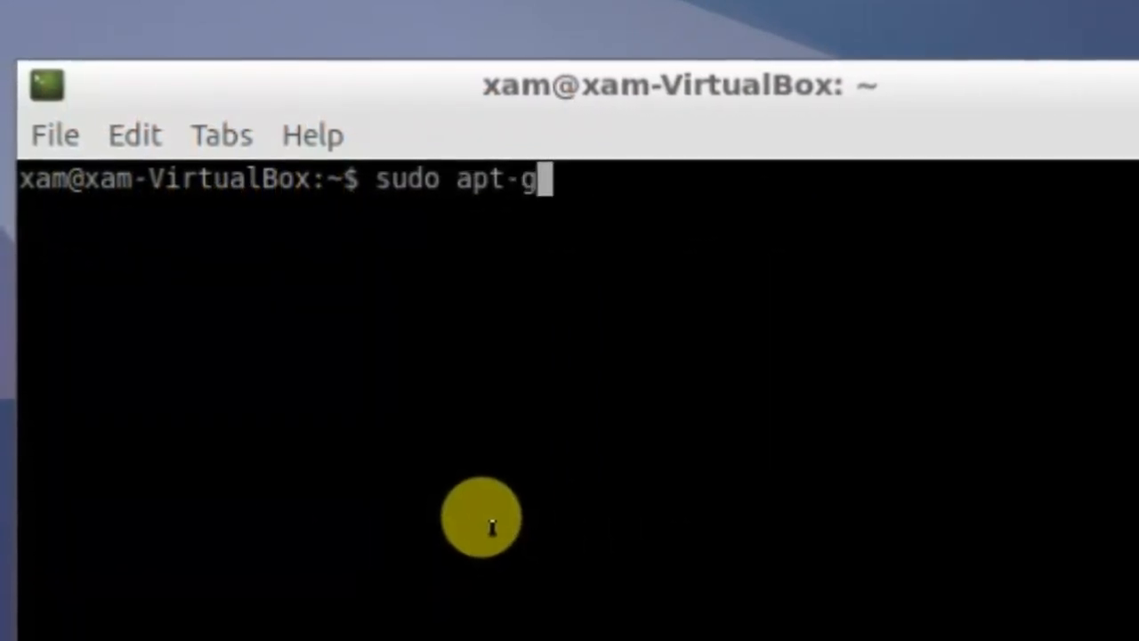
text(et update)
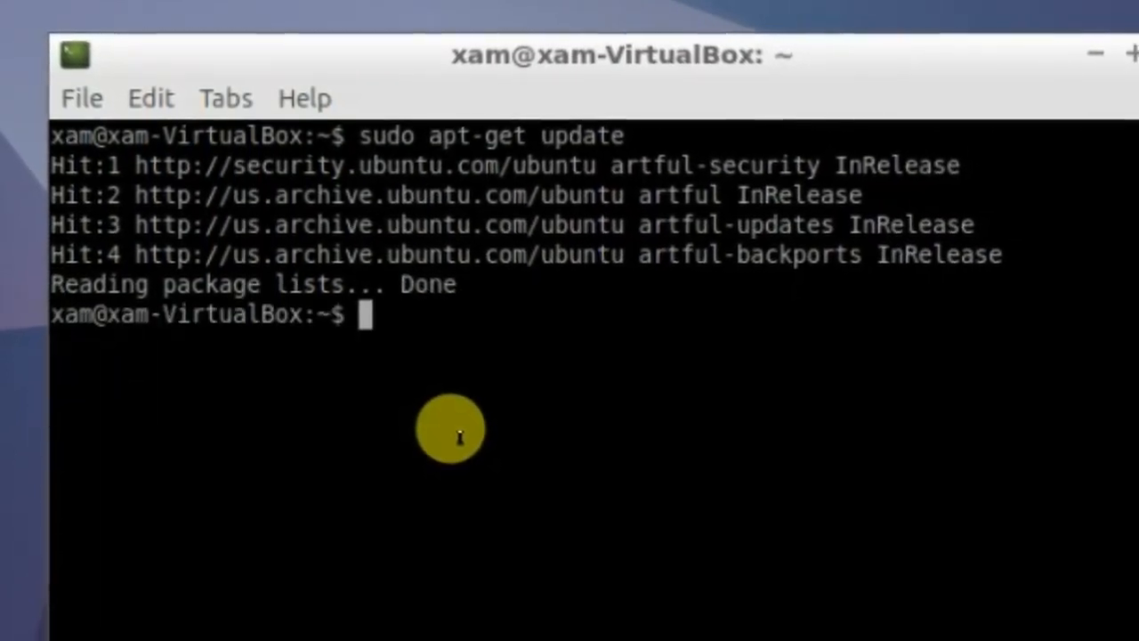
Install gnuplot with sudo apt-get install gnuplot.
text(sudo a)
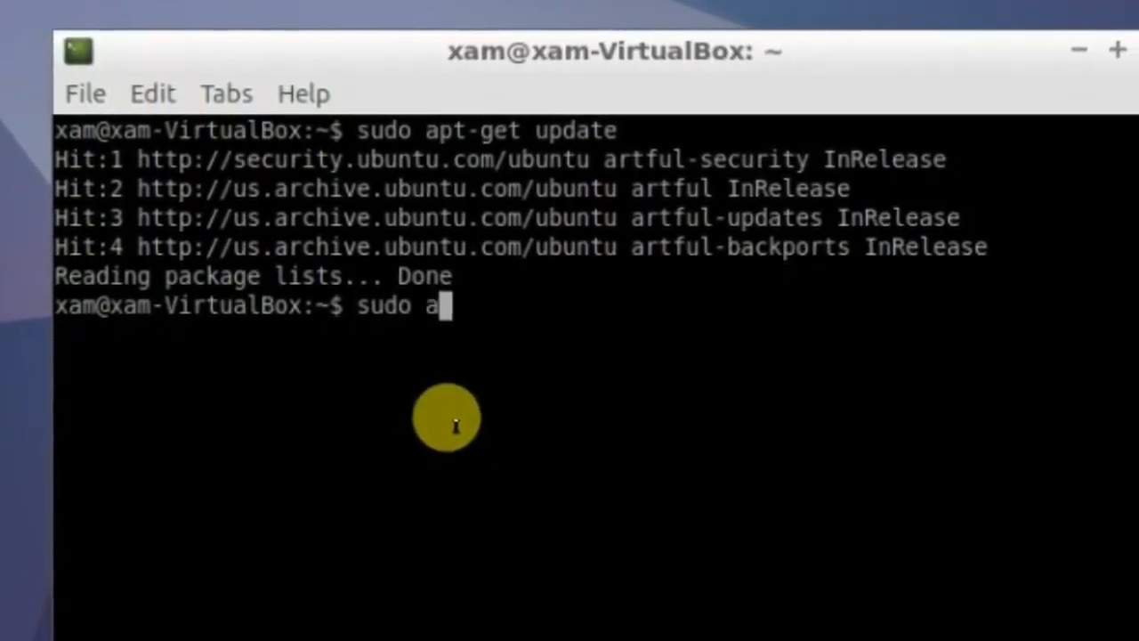
text(pt-get install gn)
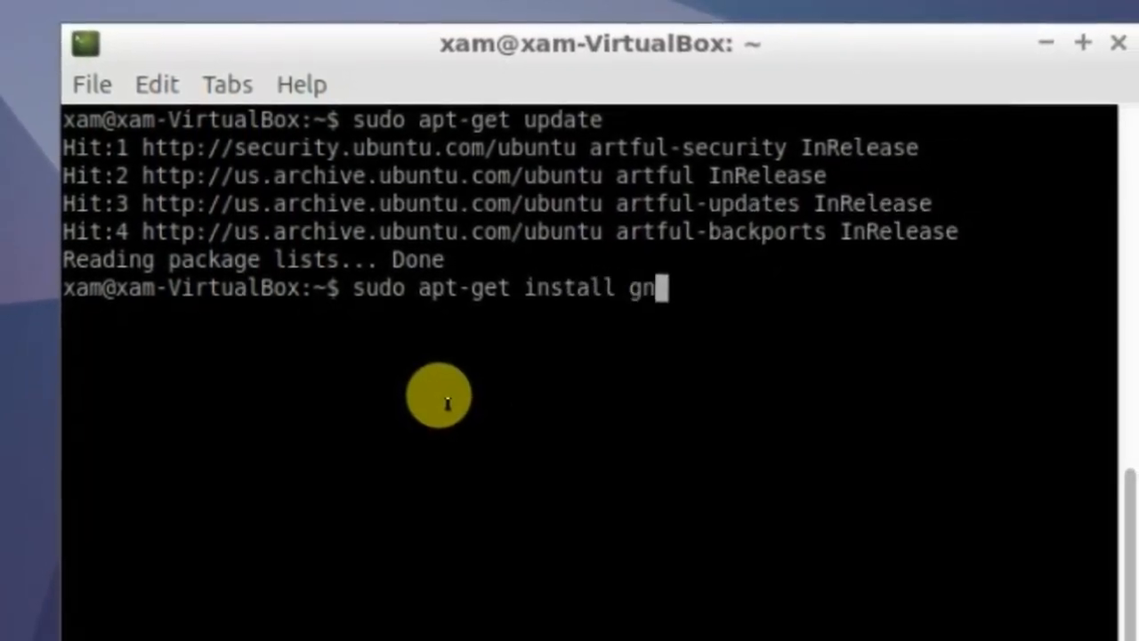
text(uplot)
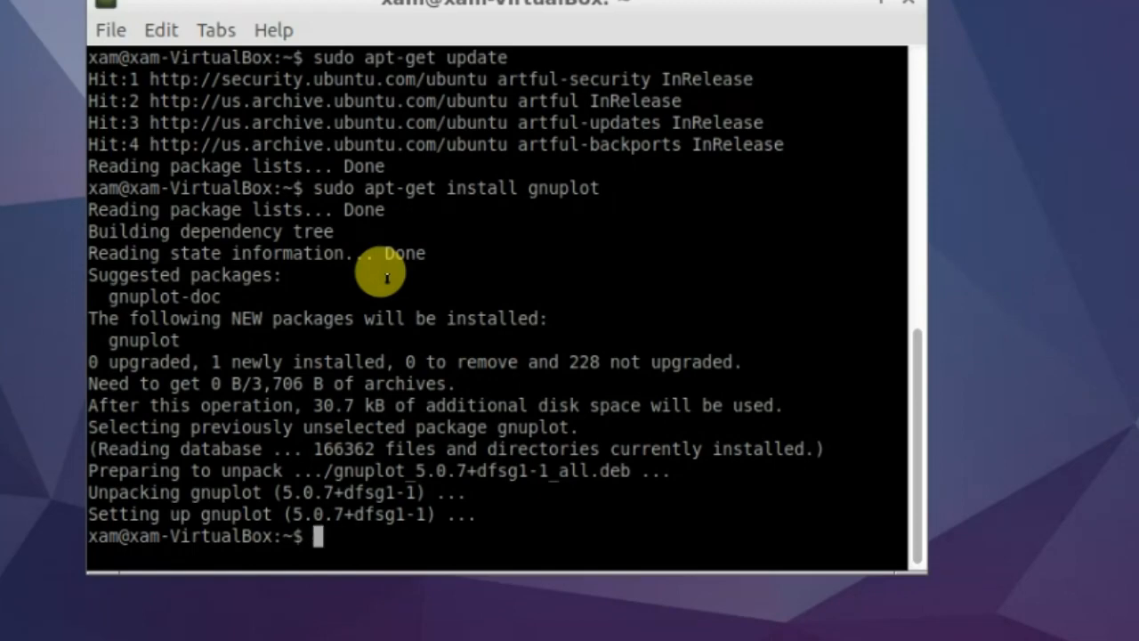
Launch gnuplot, plot sin(x) as a sine curve, then begin exiting.
text(gnu)
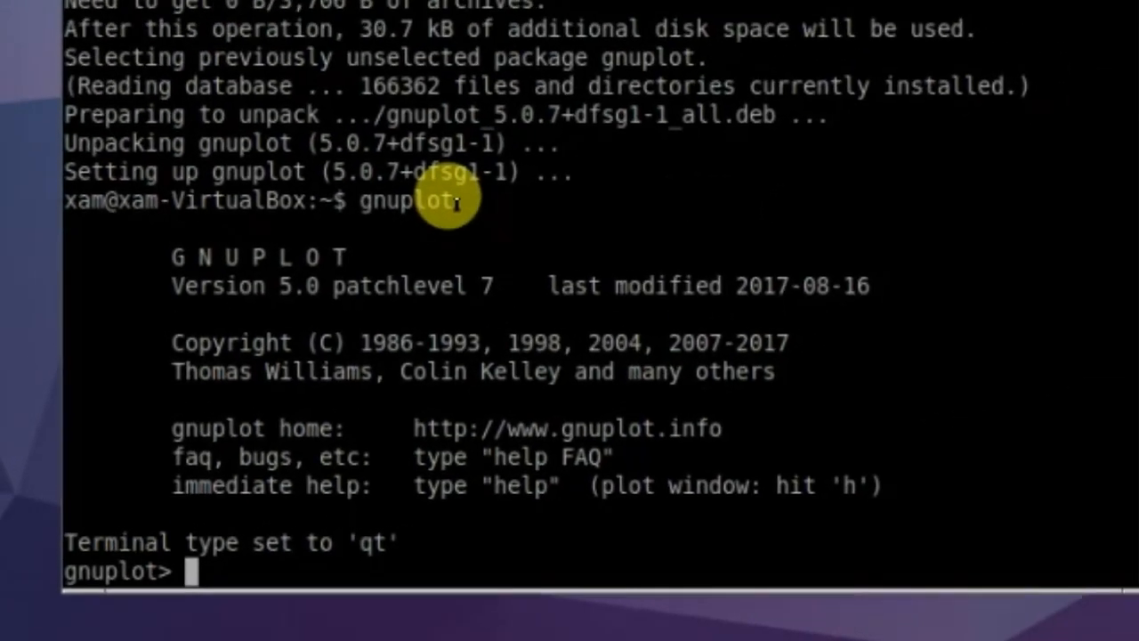
text(plot)
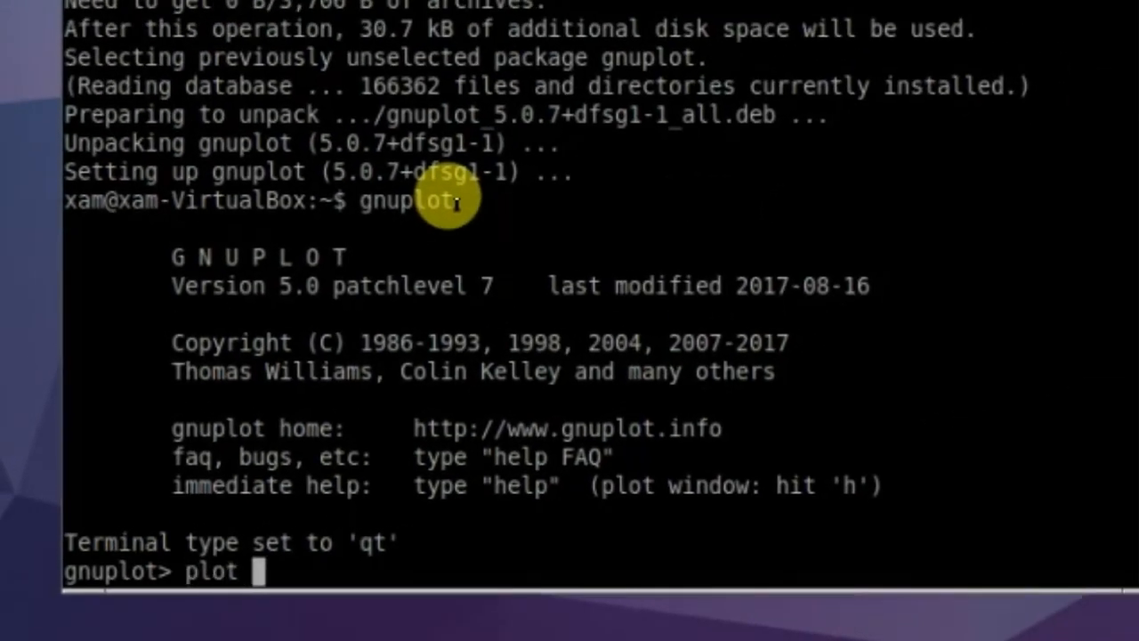
text(sin(x)
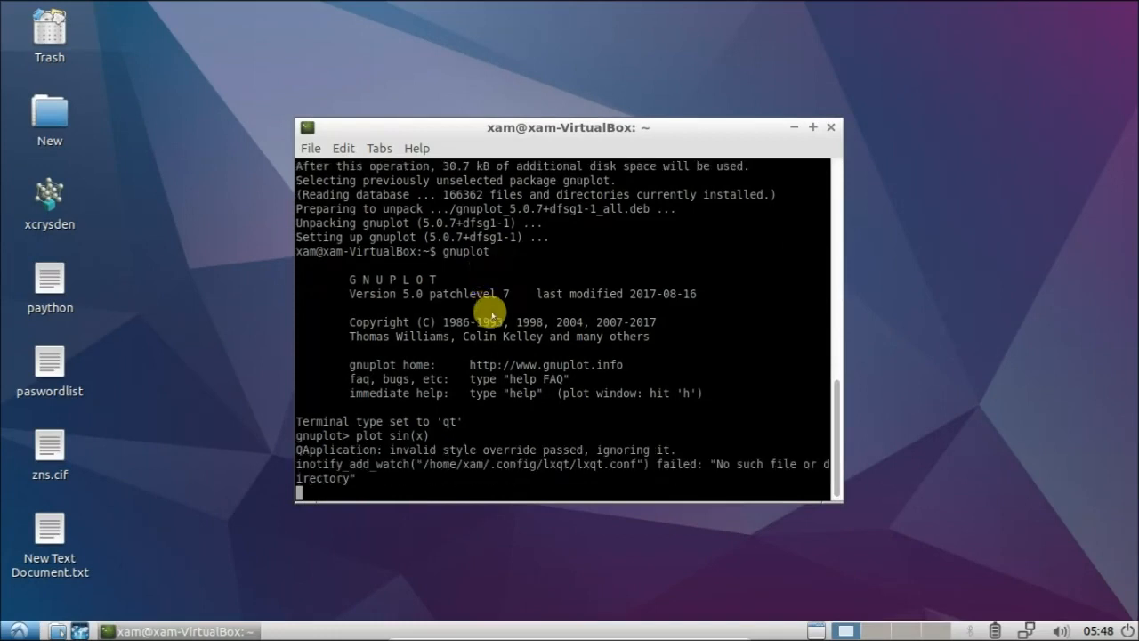
key(Return)
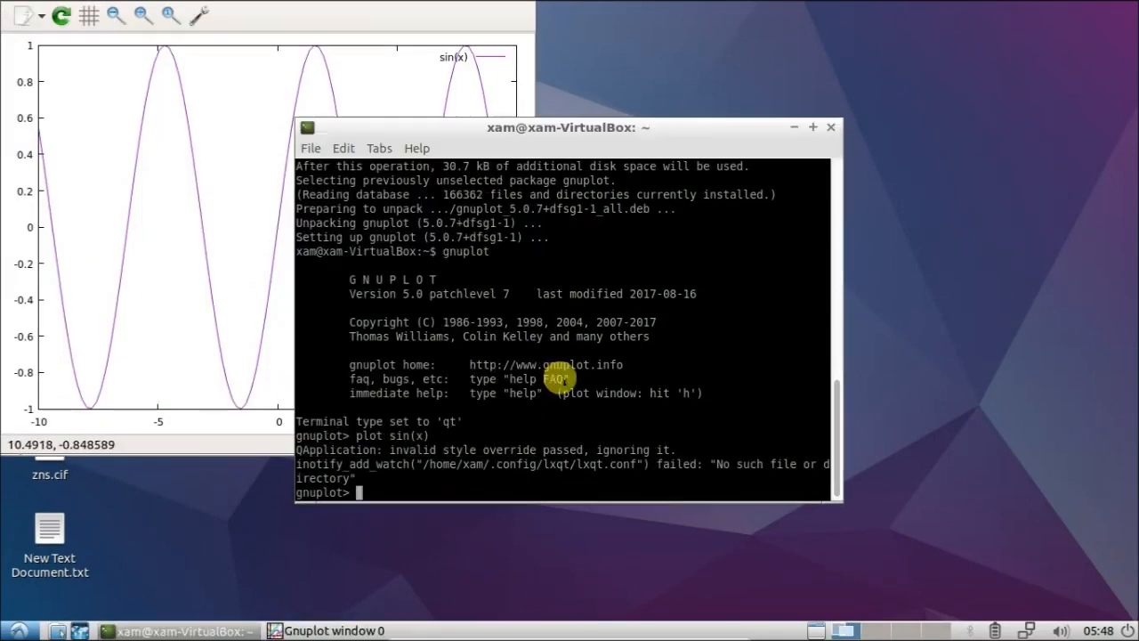
text(ex)
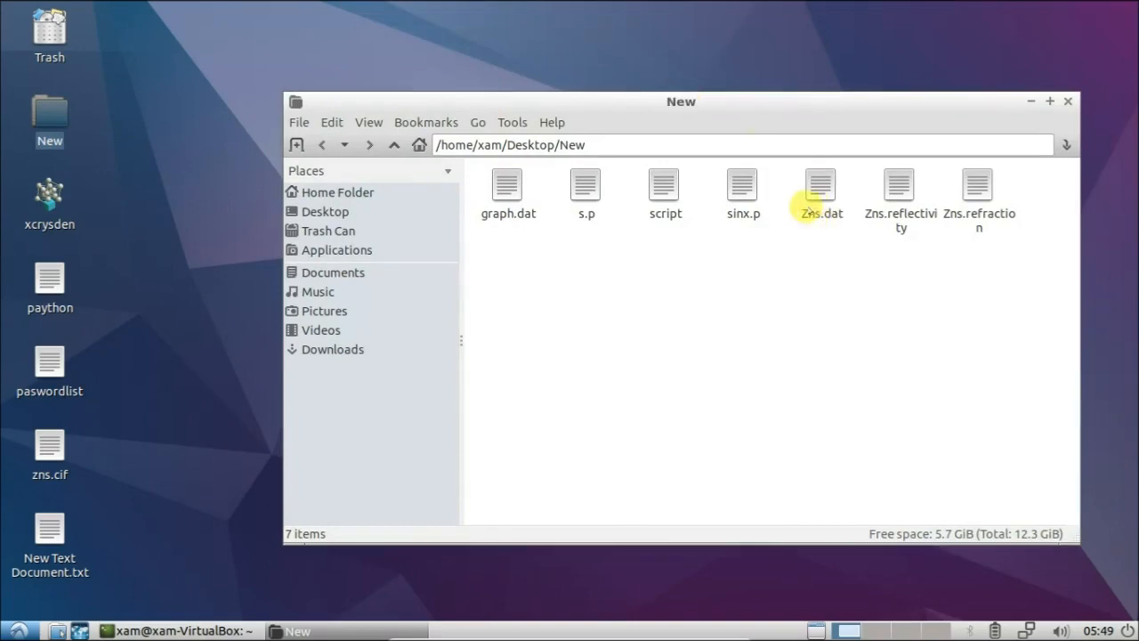
View Zns.dat in the text editor, highlight its first data row, then close it.
double_click(821, 184)
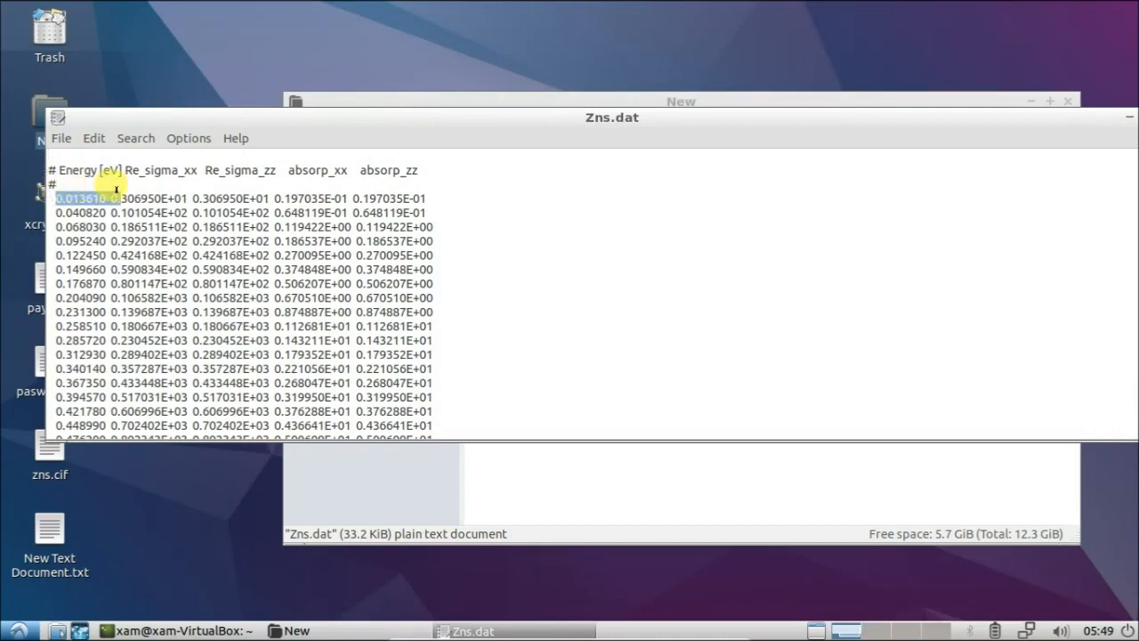
drag(116, 198, 406, 198)
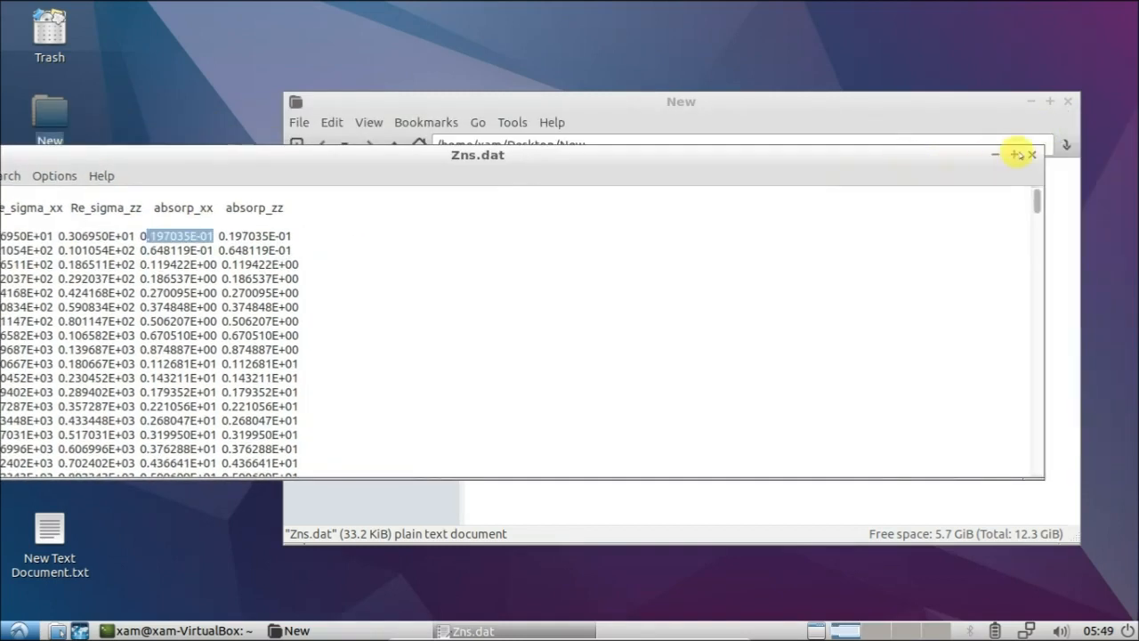
click(1033, 154)
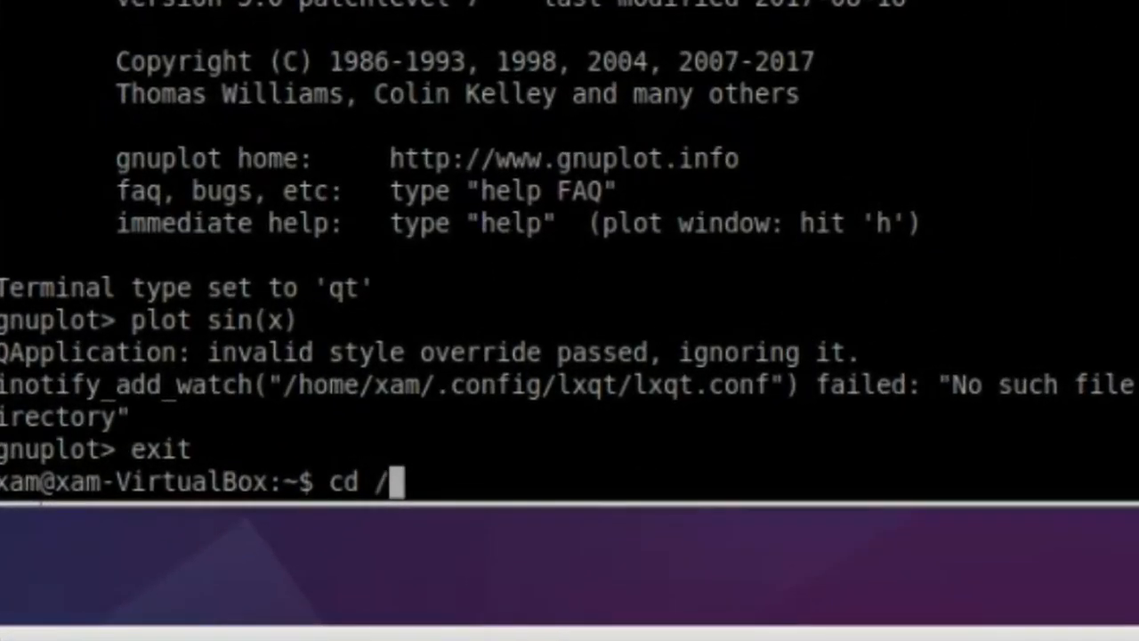
Change directory to /home/xam/Desktop/New and relaunch gnuplot there.
text(home.)
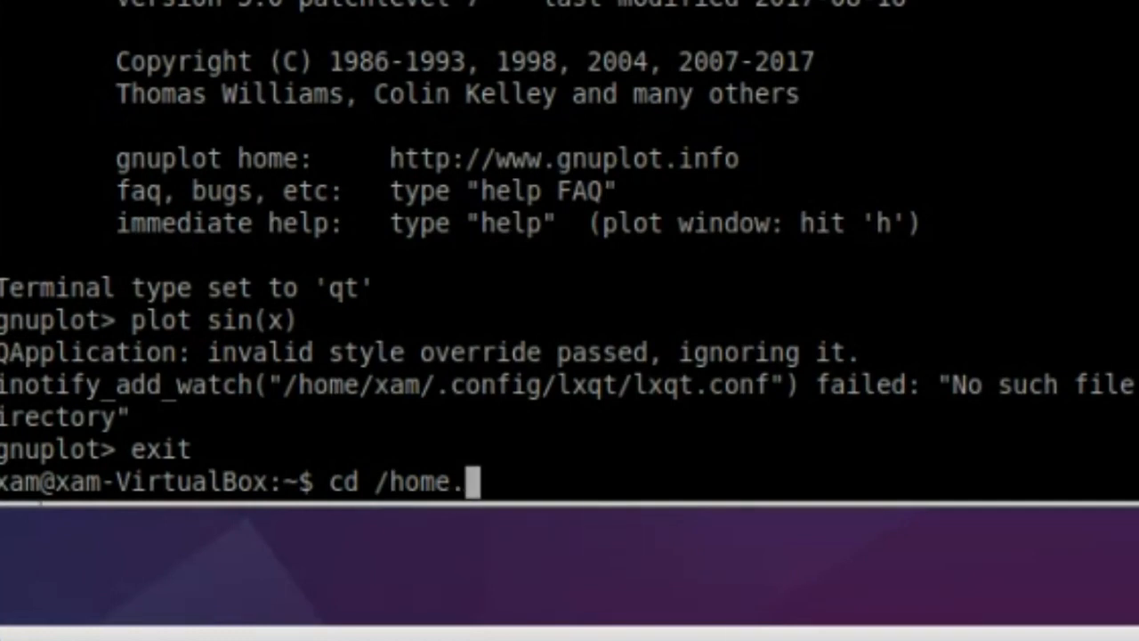
key(BackSpace)
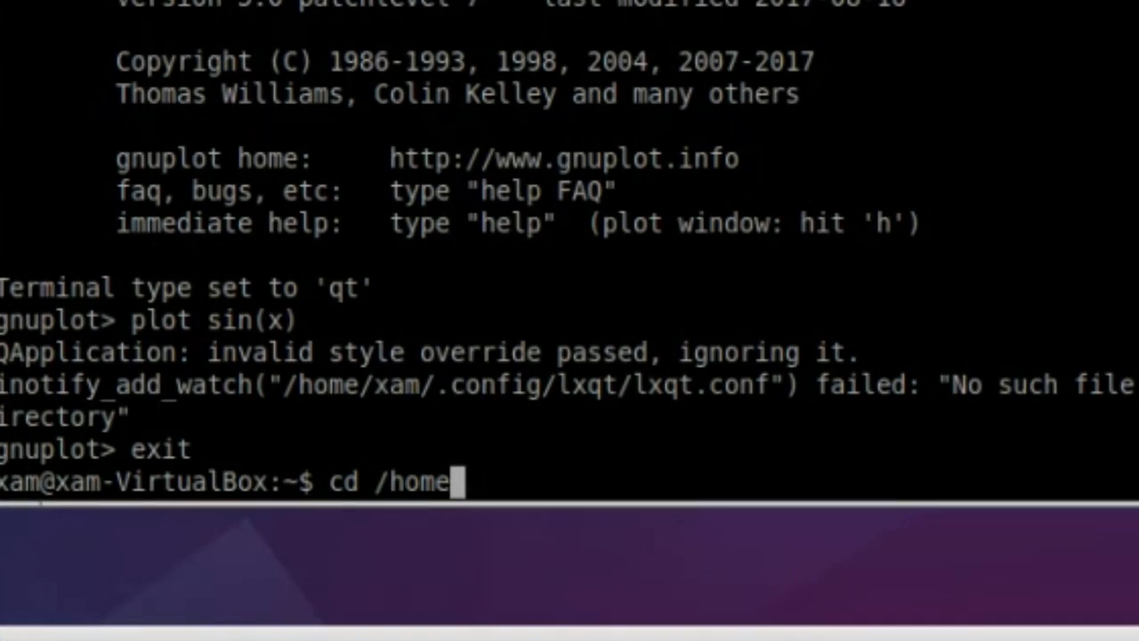
text(/ca)
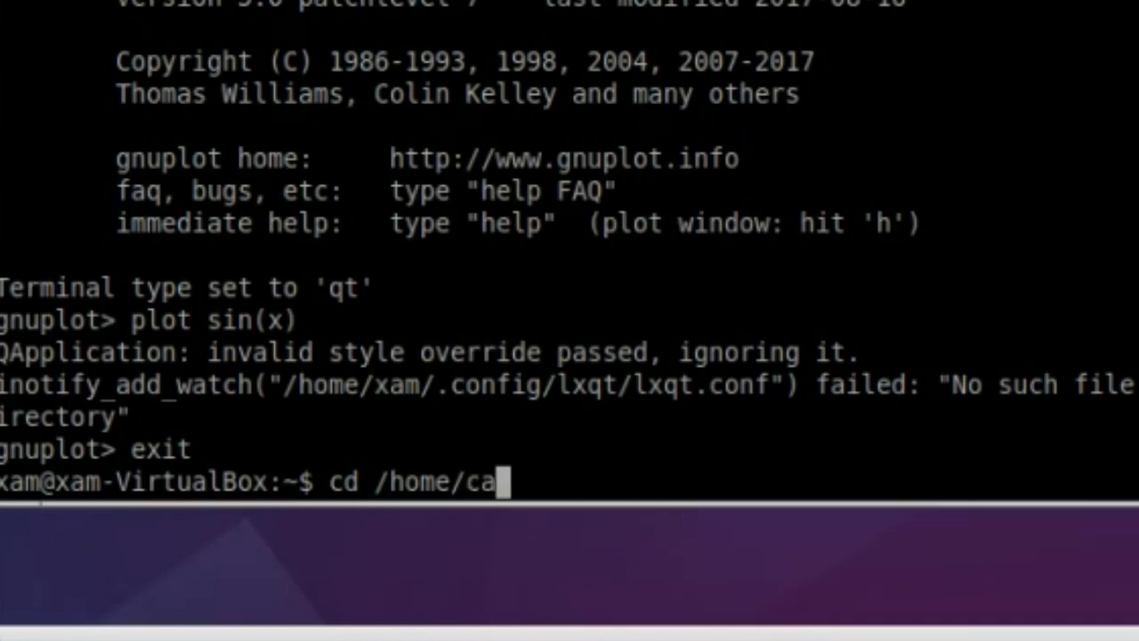
text(xam)
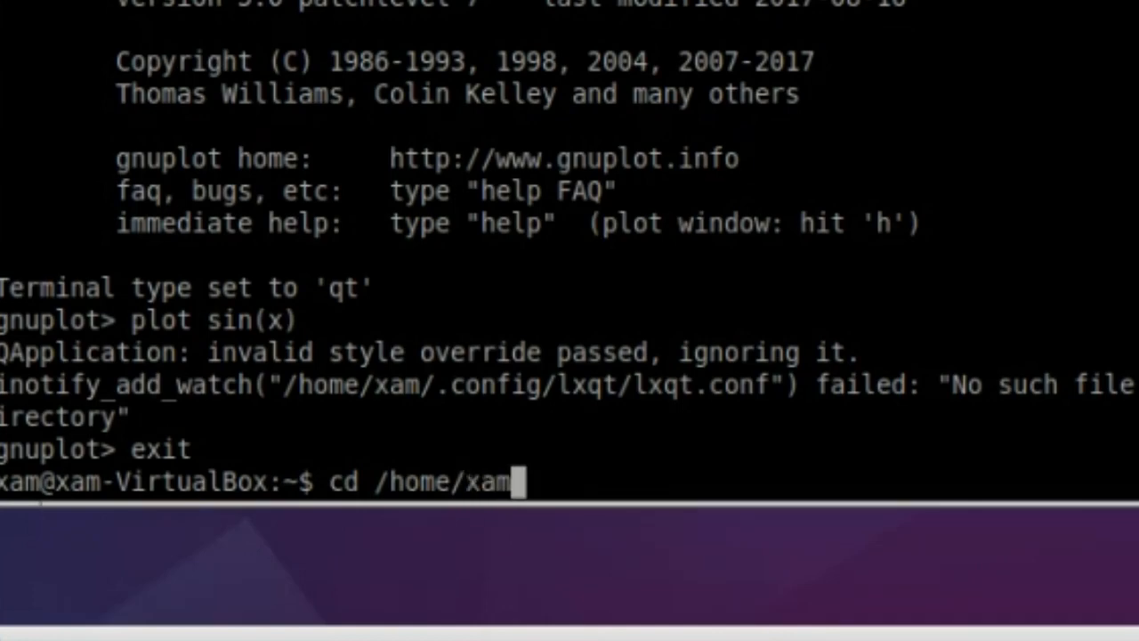
text(/D)
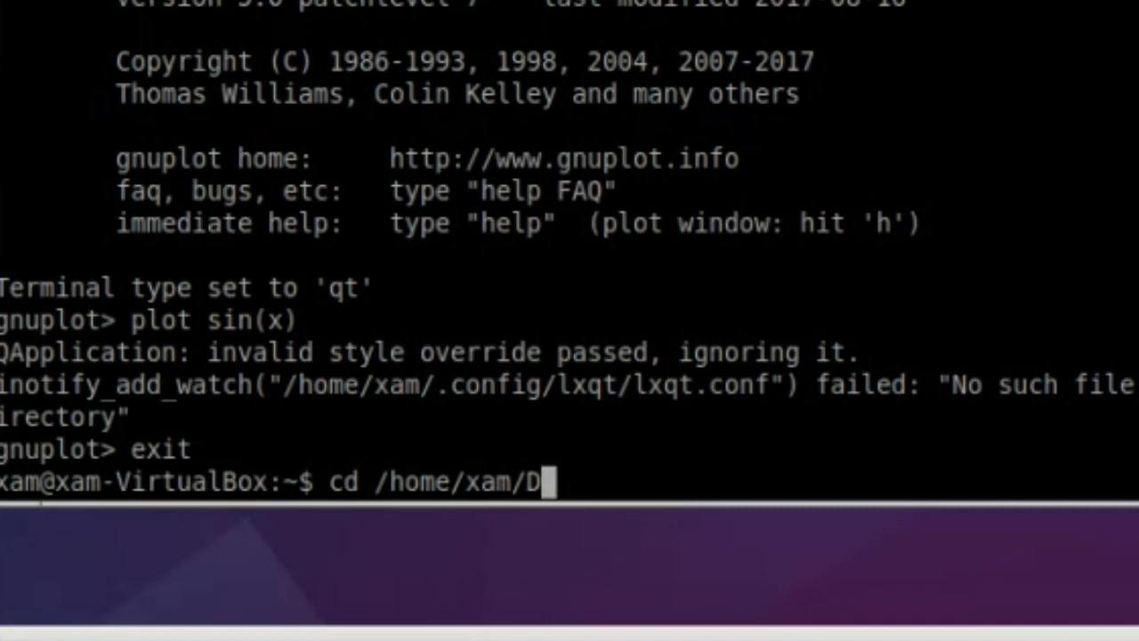
text(esktop)
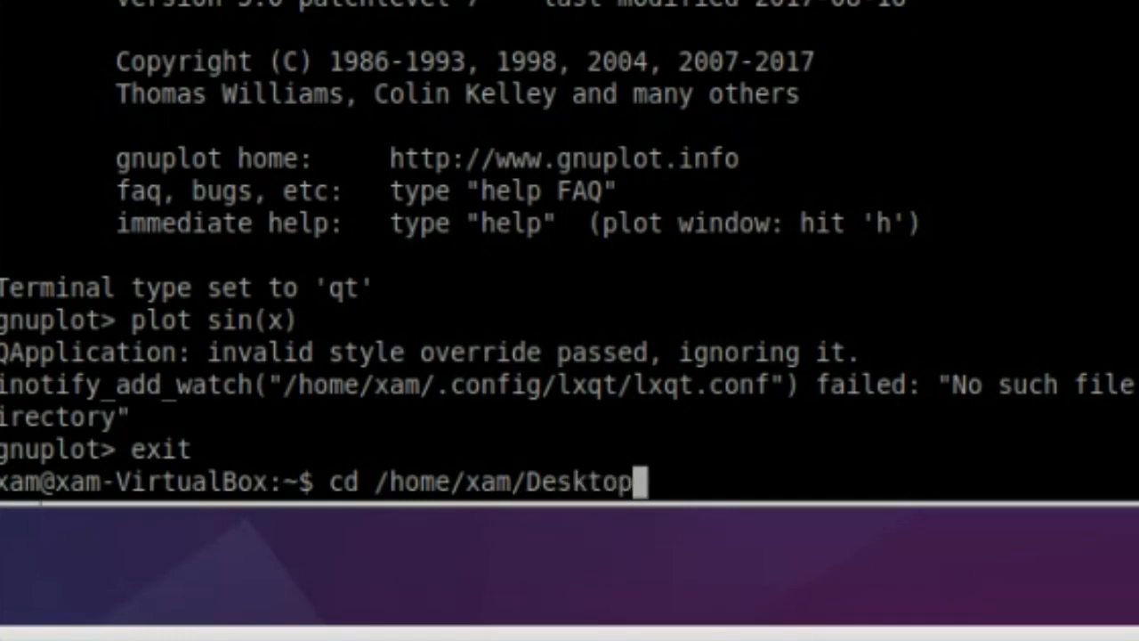
text(/New)
text(ls)
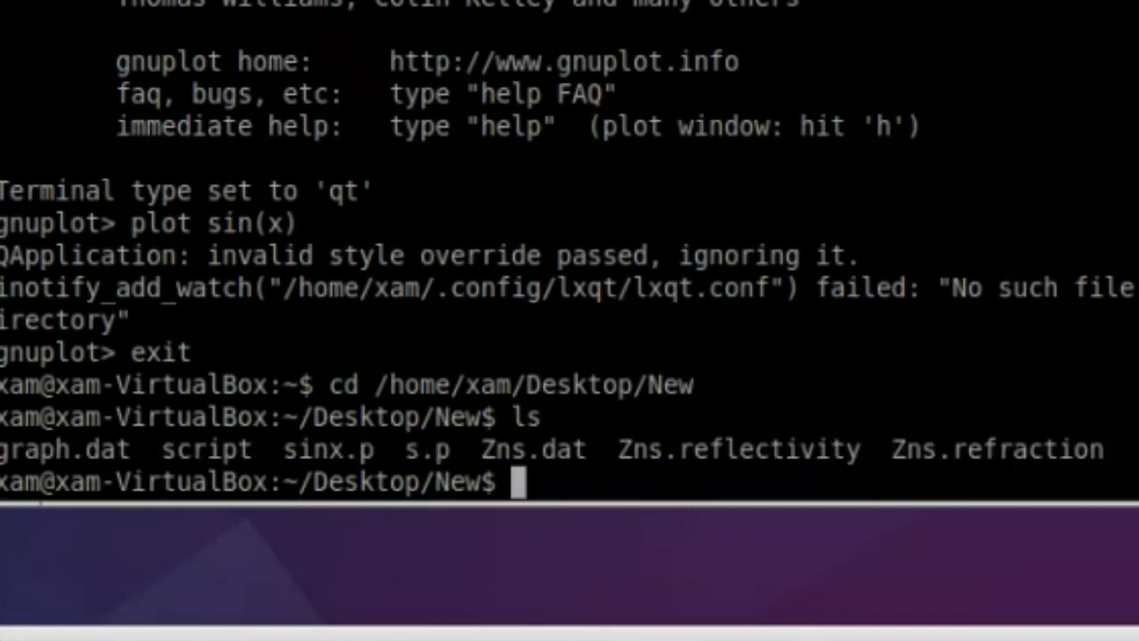
text(gnu)
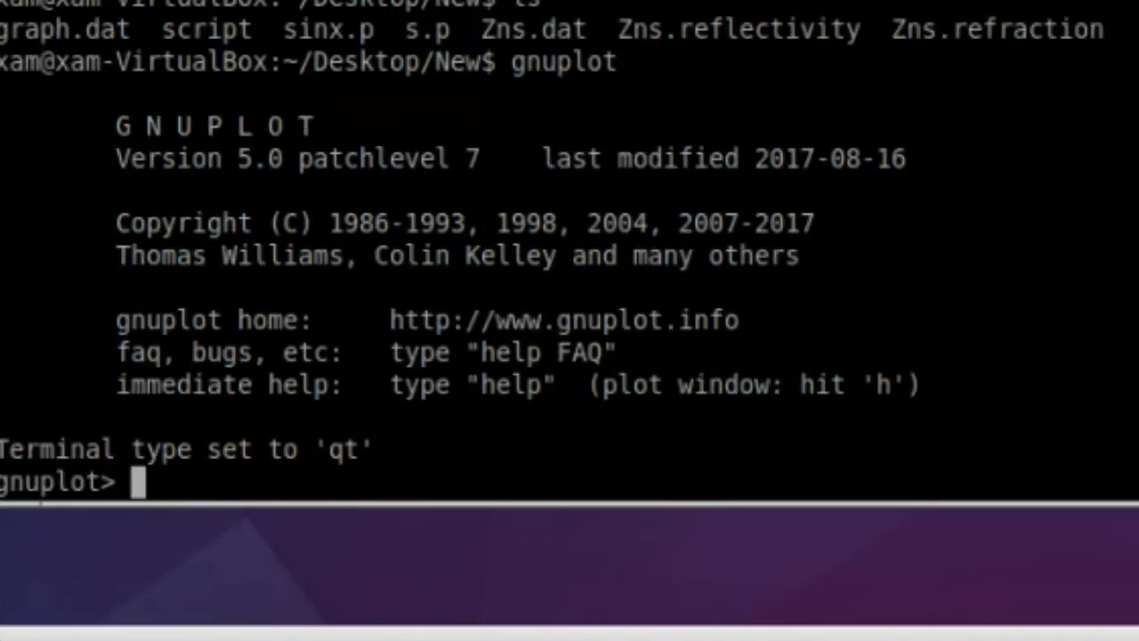
Plot "Zns.dat" as point markers in a graph window.
text(plot)
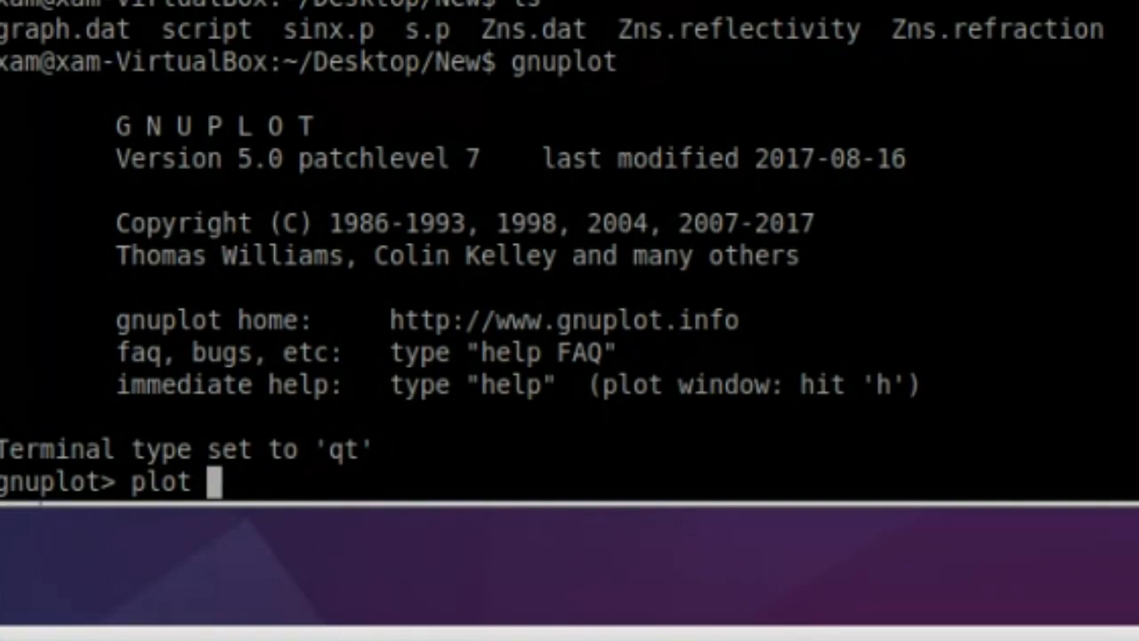
text("z)
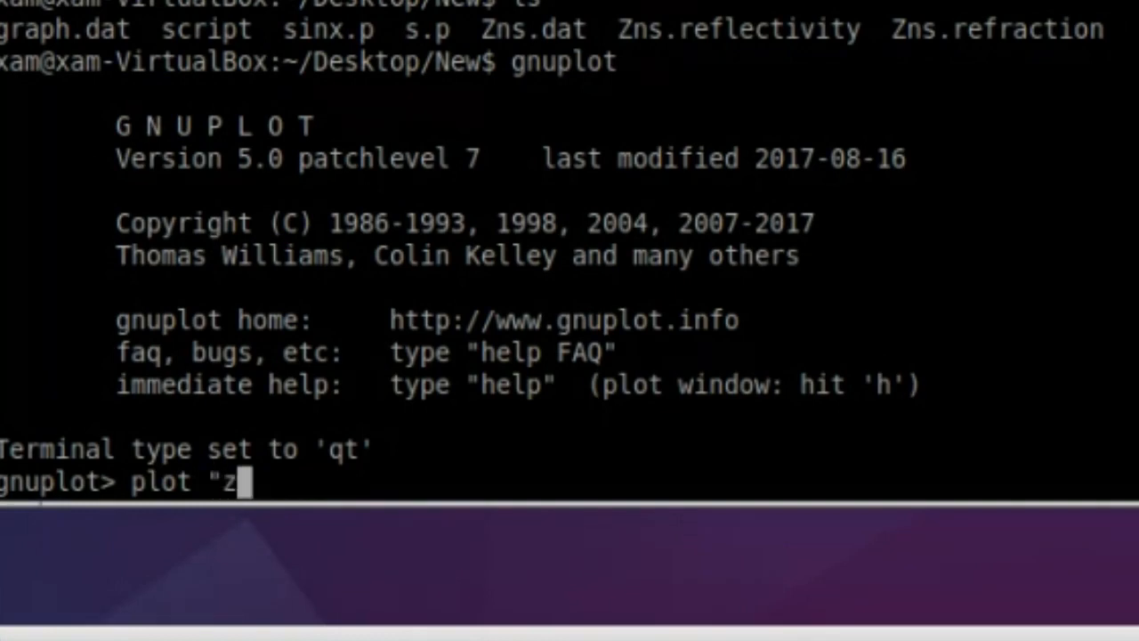
text(ns)
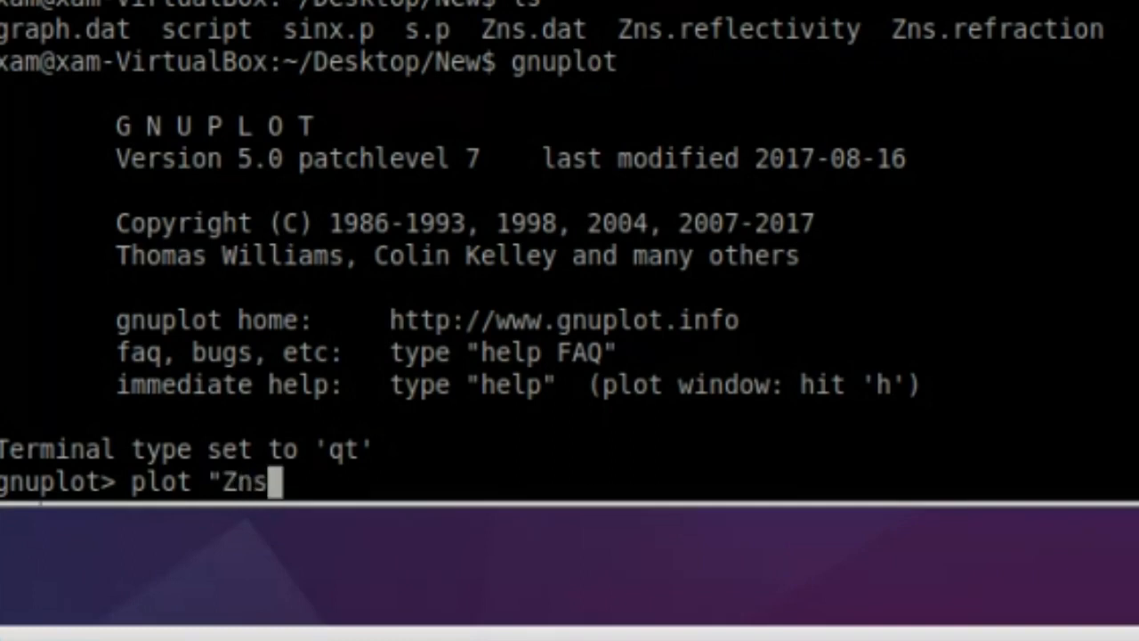
text(.)
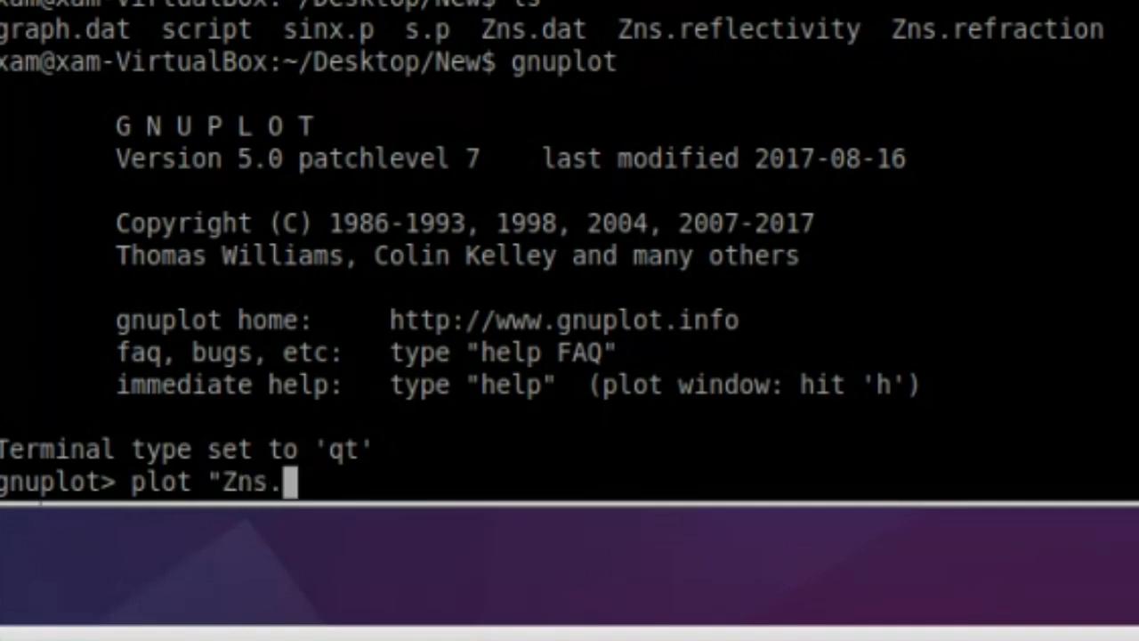
text(dat)
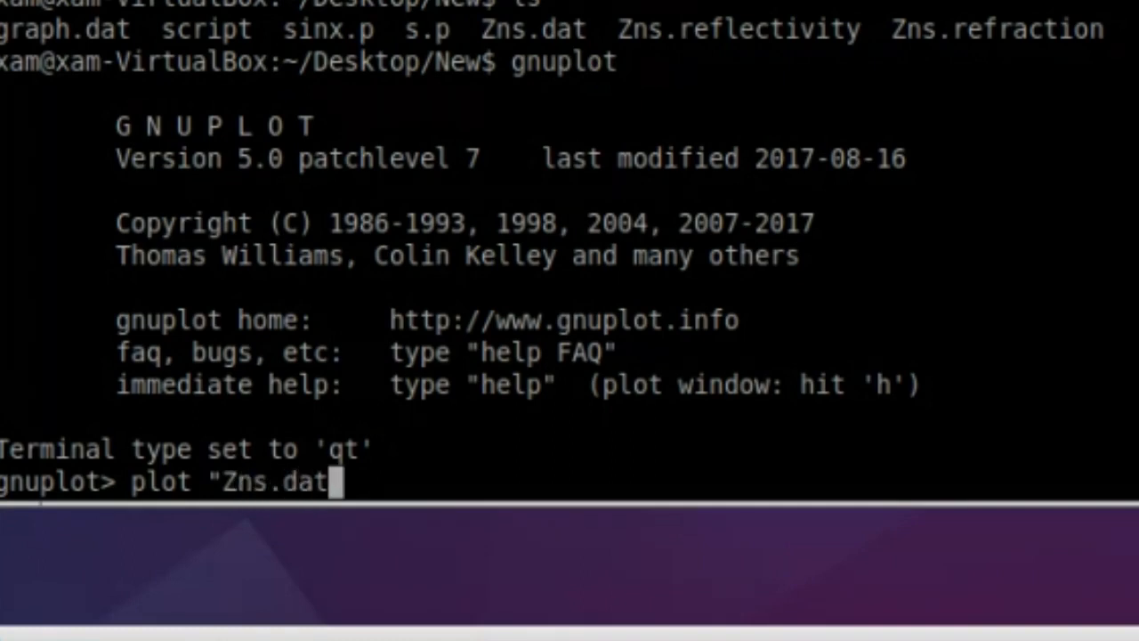
text(")
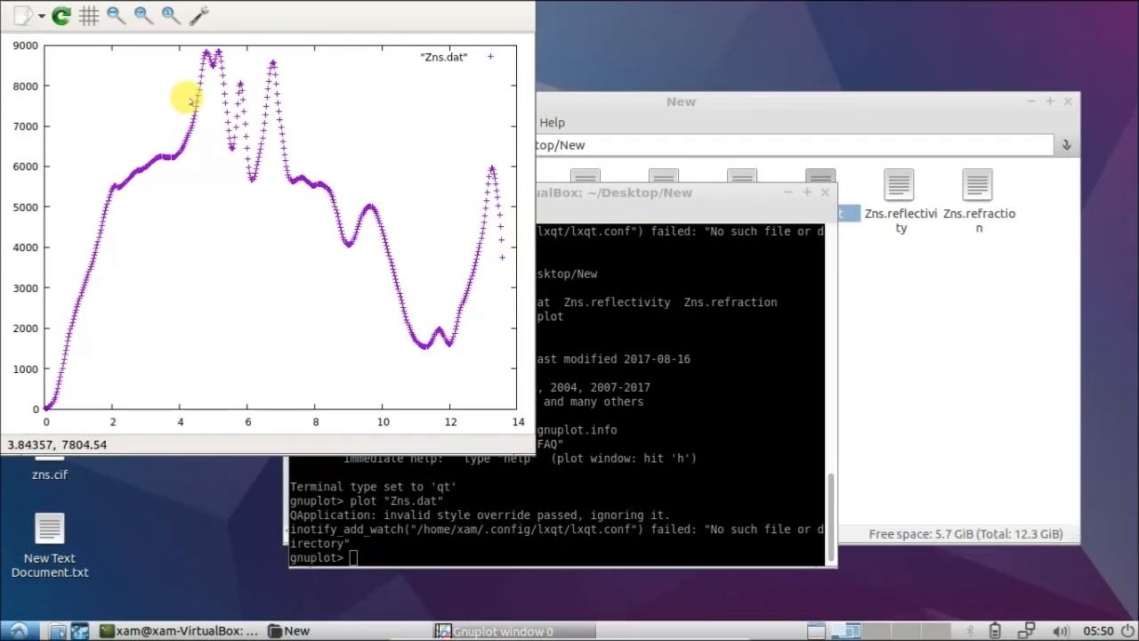
mouse_move(211, 298)
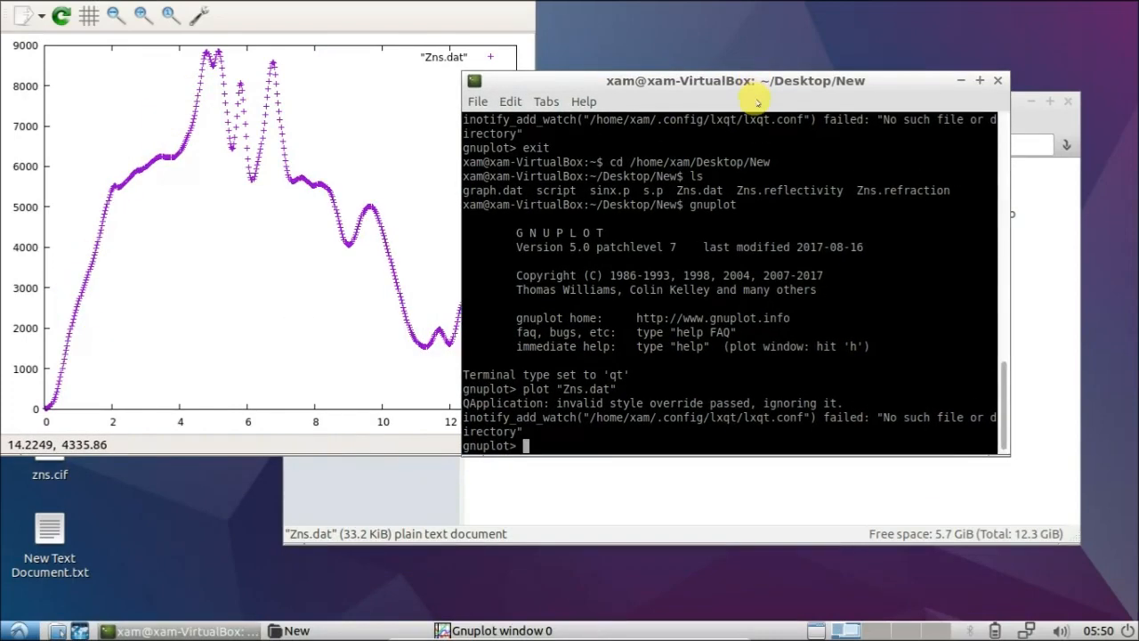
Replot "Zns.dat" with lines to get a continuous curve.
text(plot "Zns.dat")
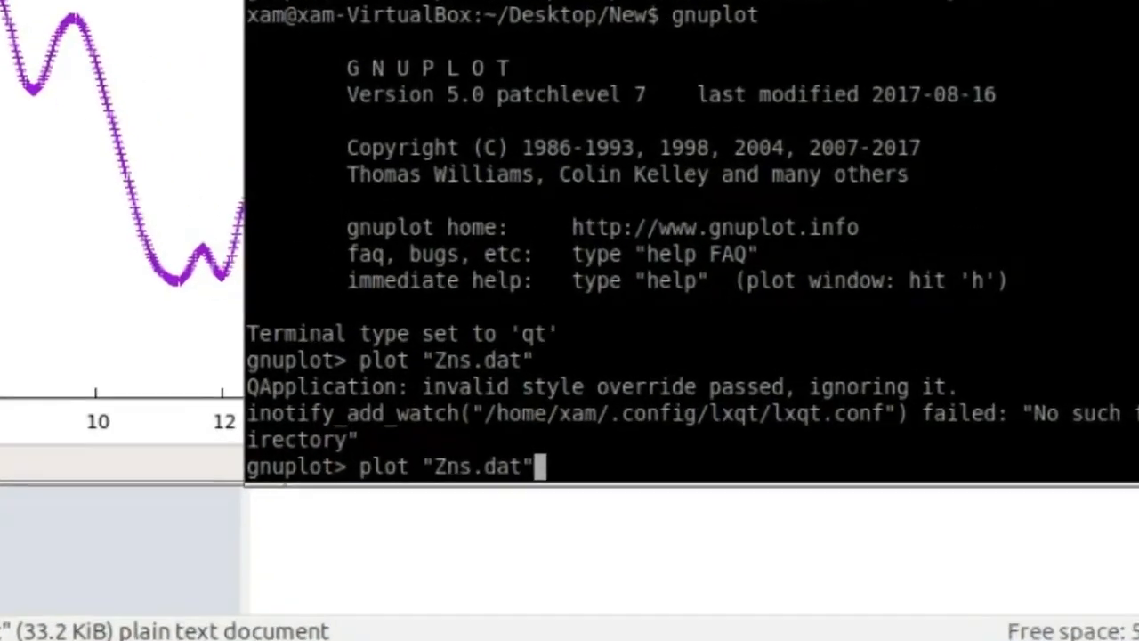
text(with)
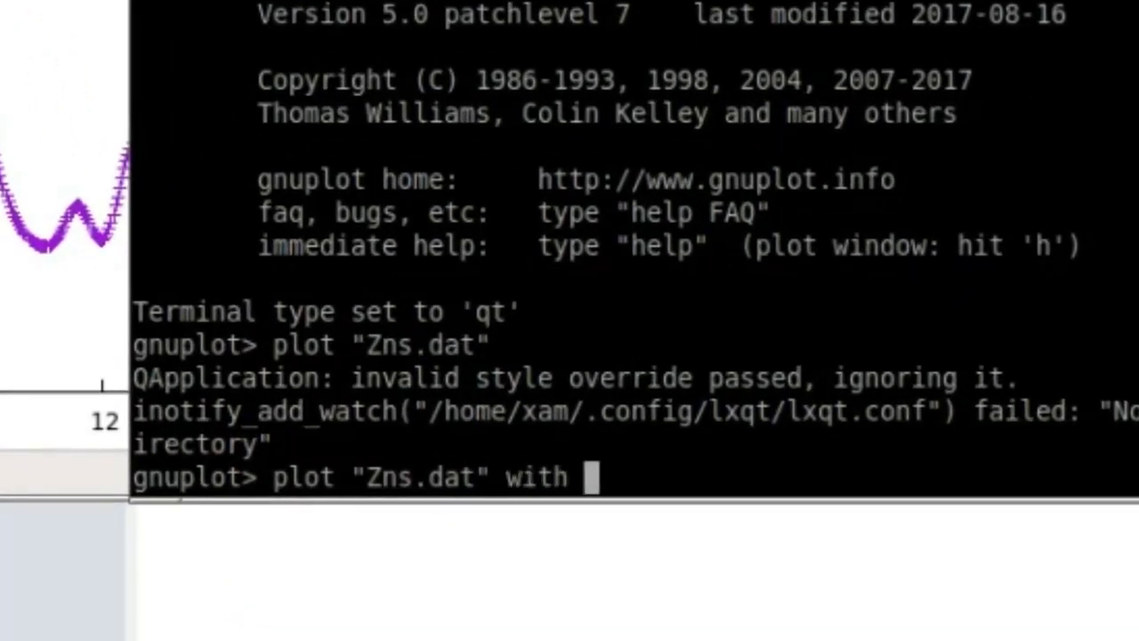
text(lines)
text(plot "Zns.dat)
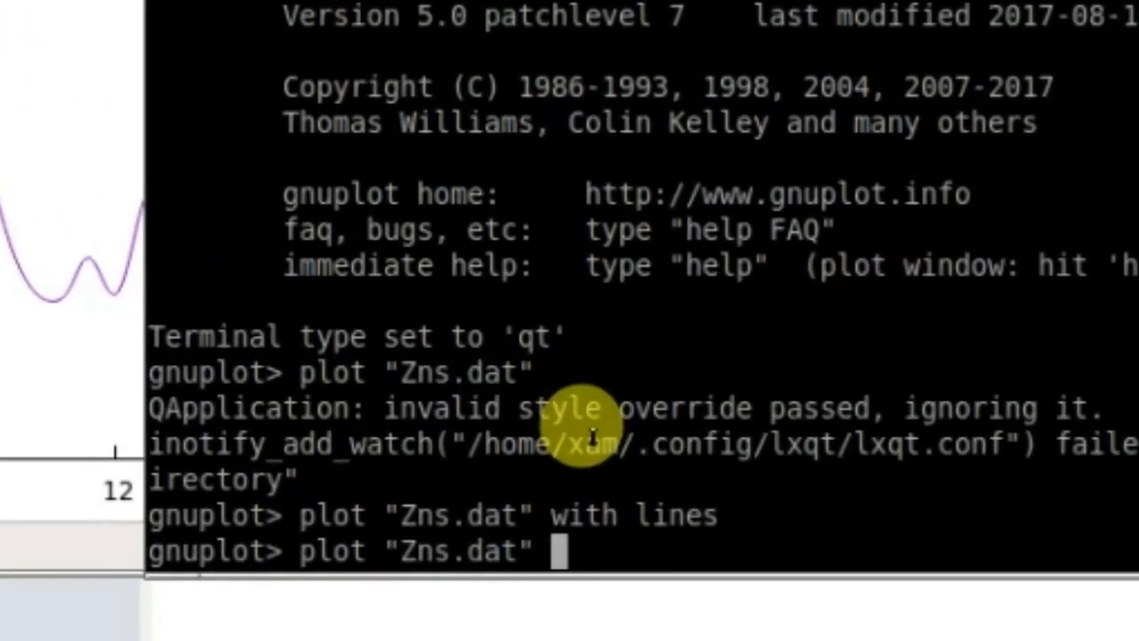
Plot "Zns.dat" using columns 1 and 4, a curve rising to about 270.
text(using)
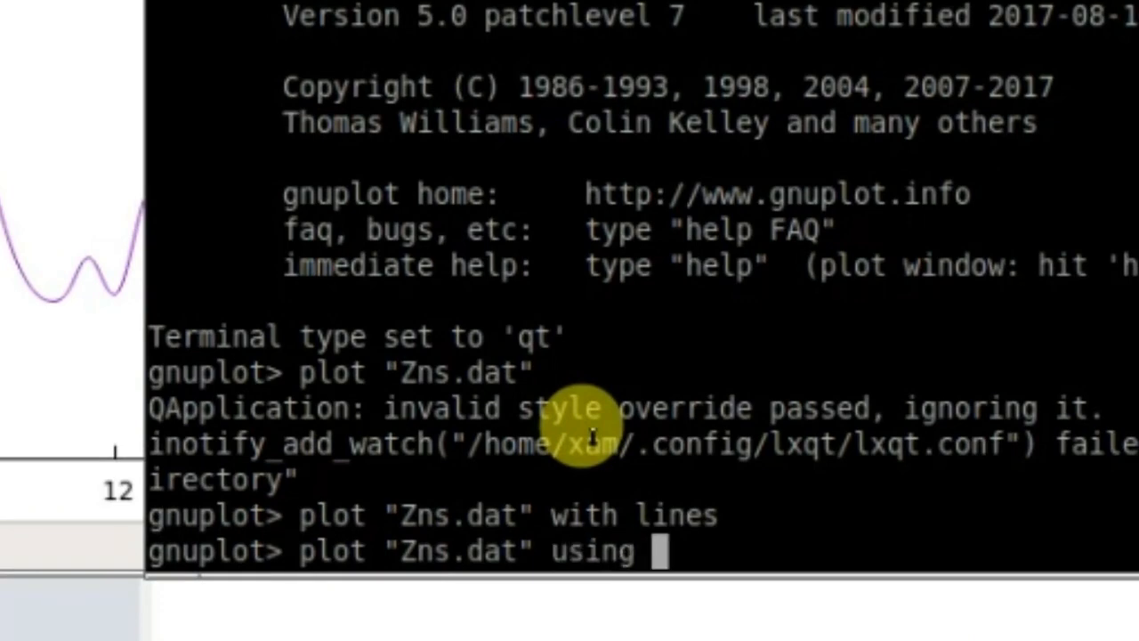
text(1")
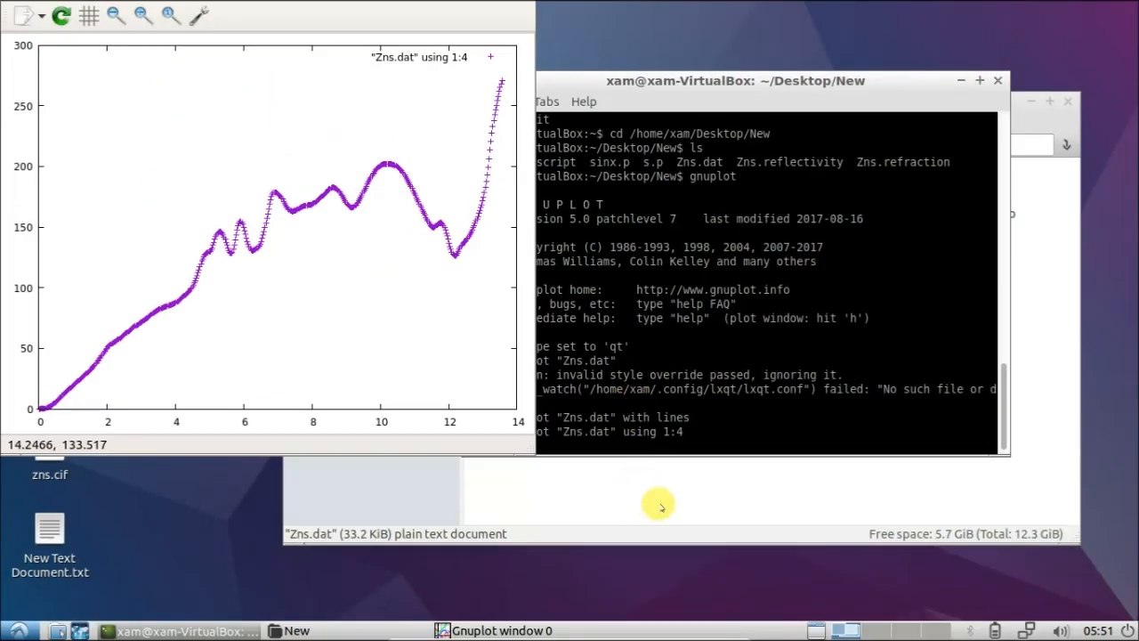
mouse_move(683, 475)
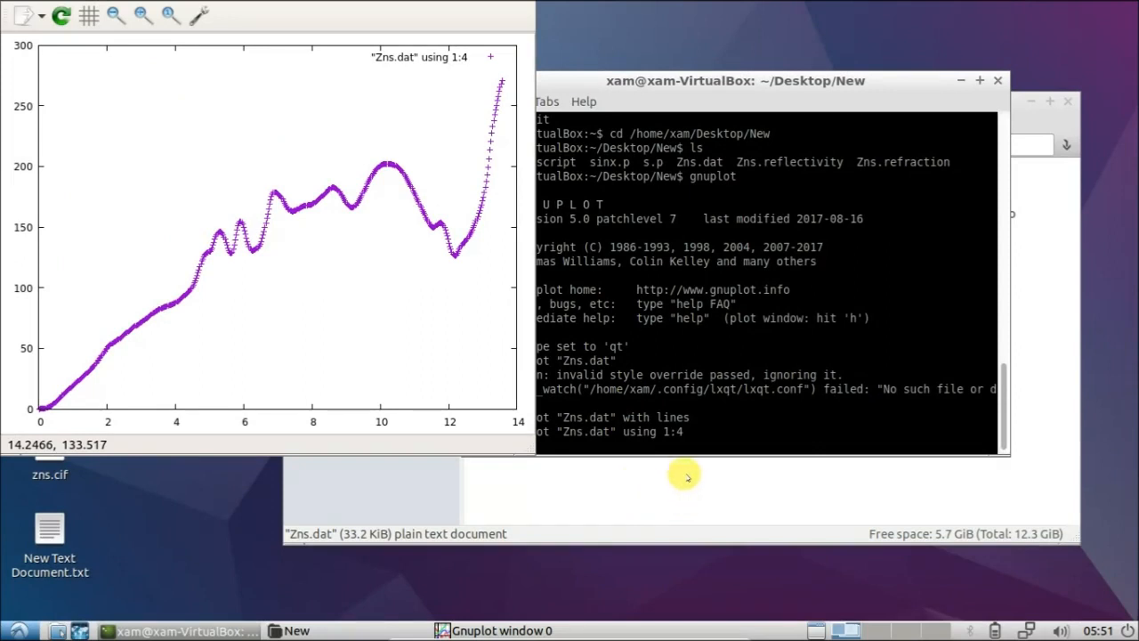
mouse_move(258, 16)
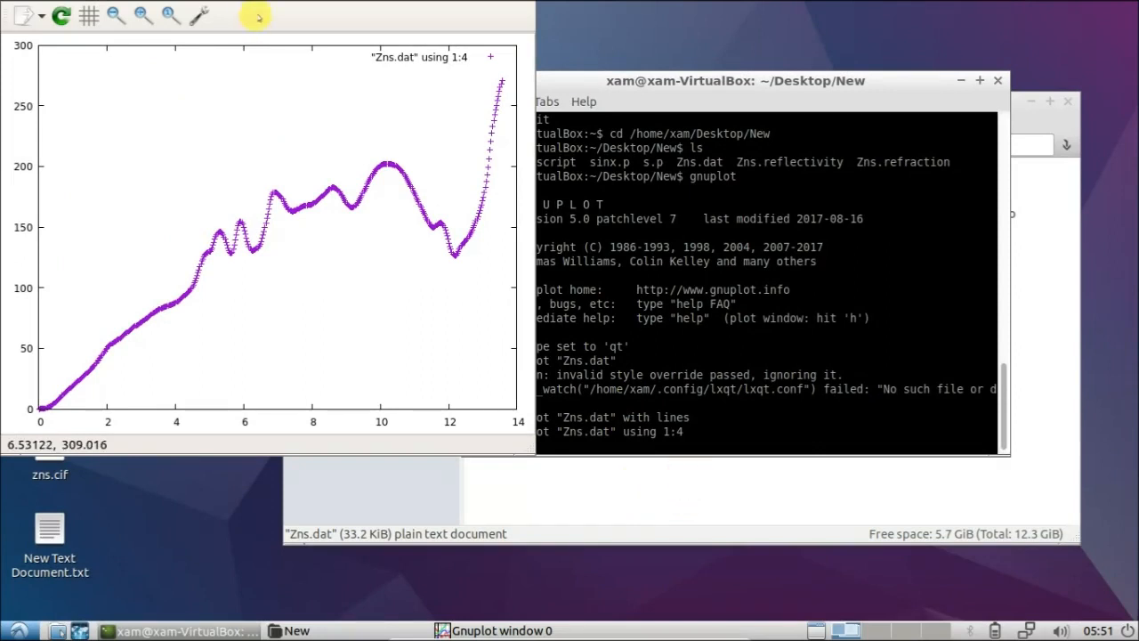
mouse_move(128, 143)
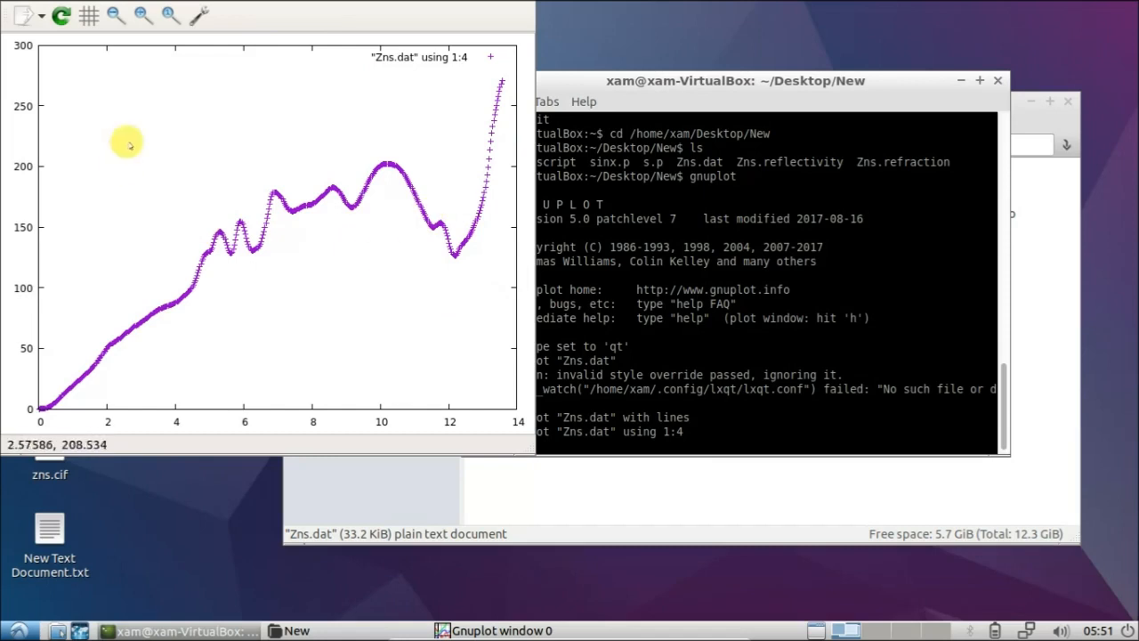
mouse_move(278, 42)
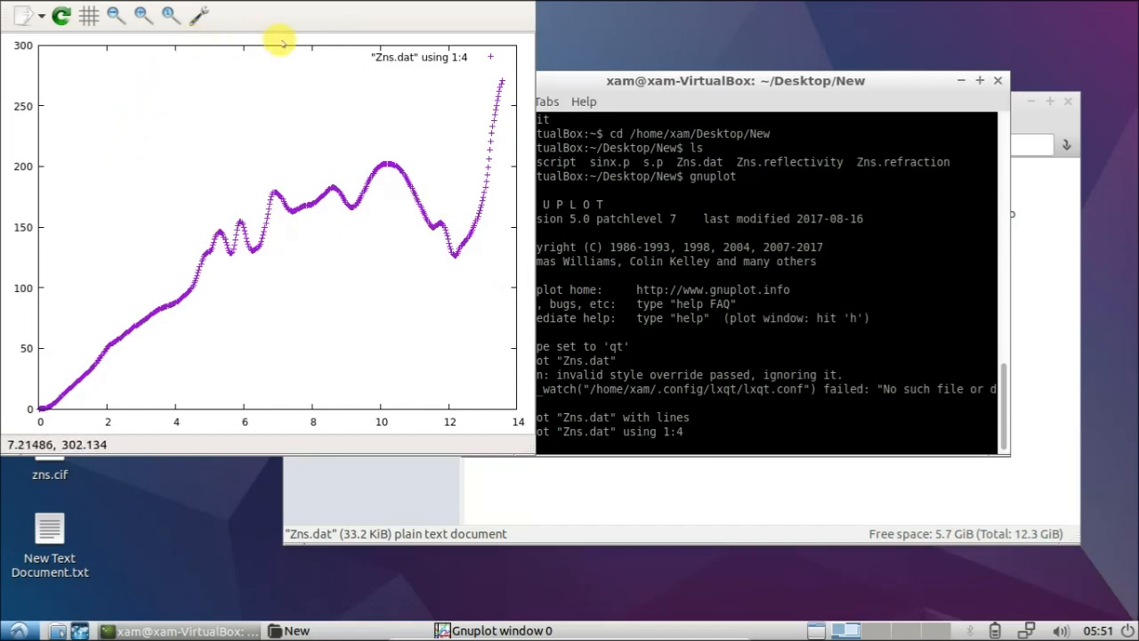
mouse_move(20, 228)
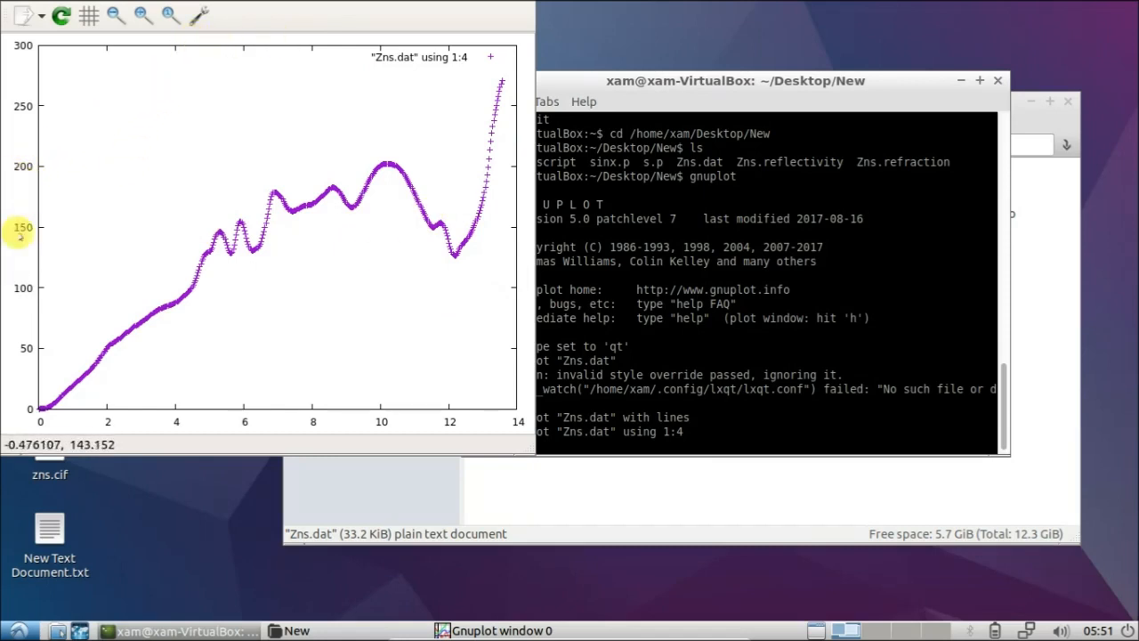
mouse_move(509, 245)
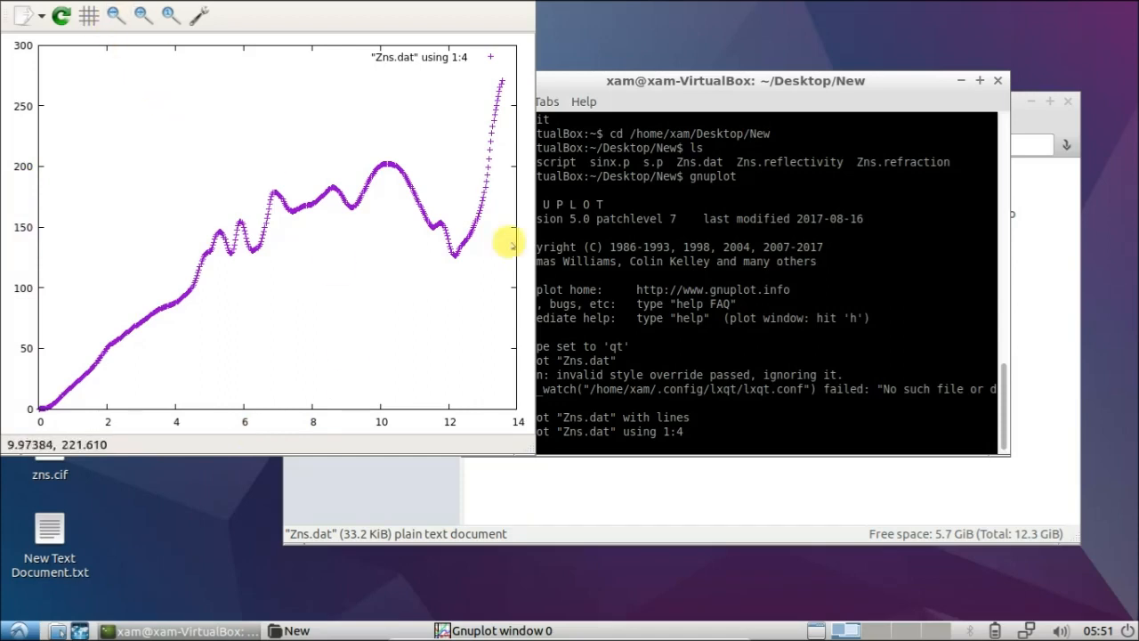
mouse_move(672, 503)
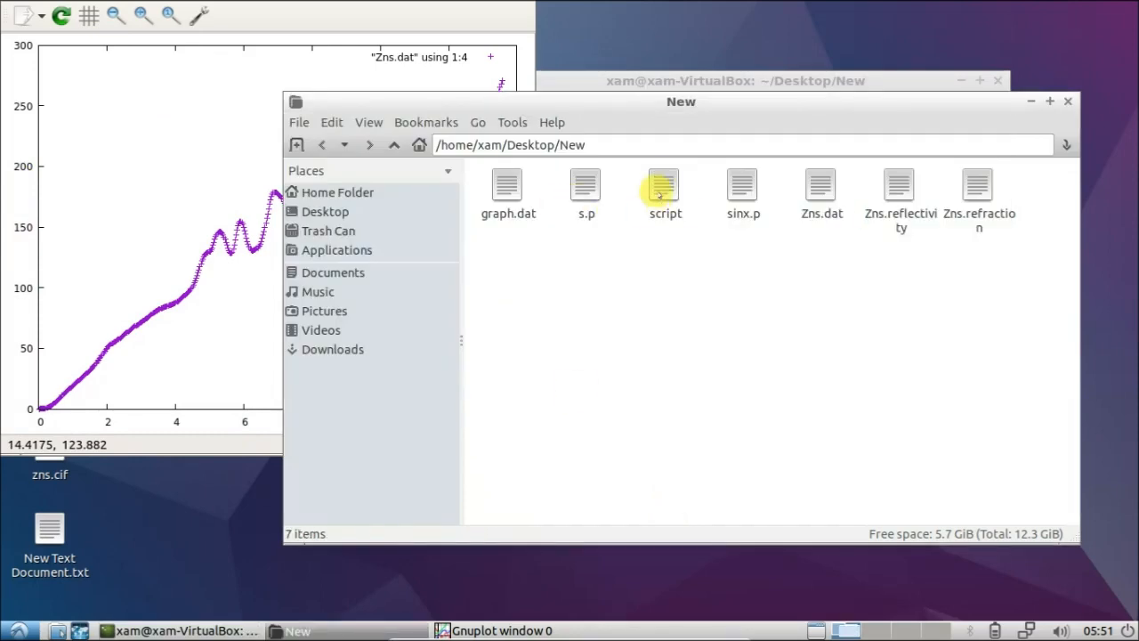
View the script file in LeafPad and select its Intensity ylabel line.
double_click(665, 184)
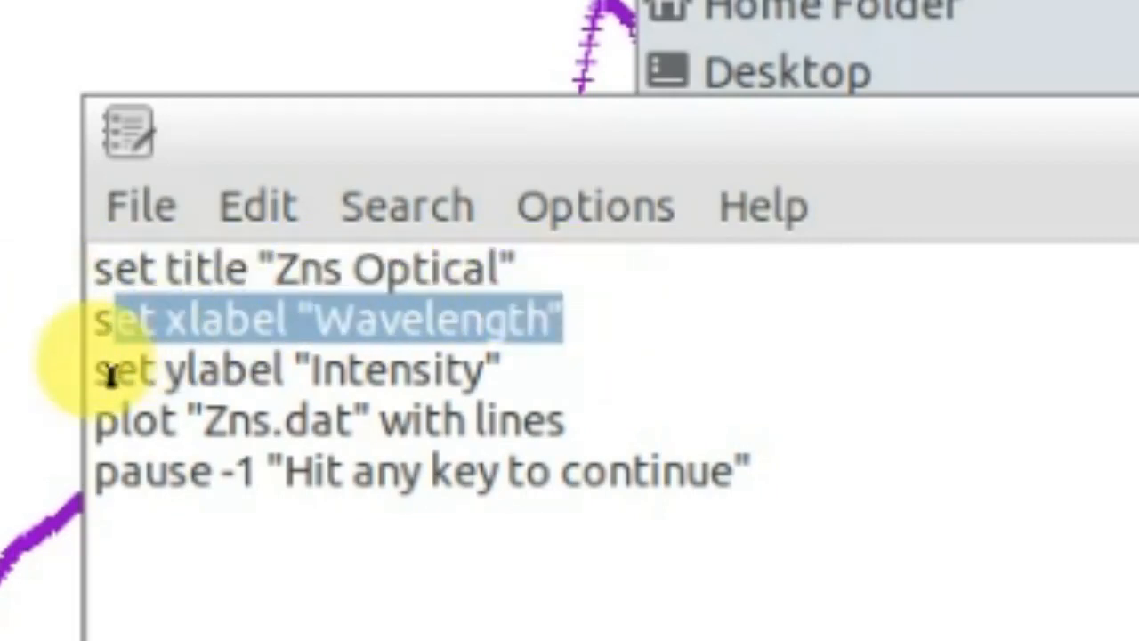
click(127, 382)
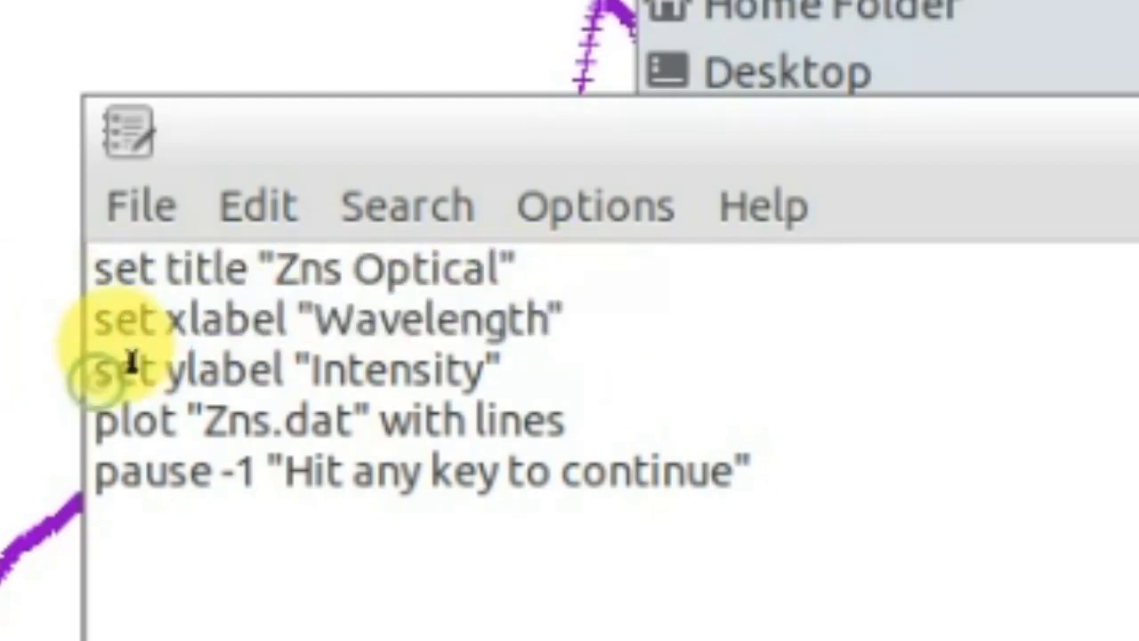
triple_click(294, 370)
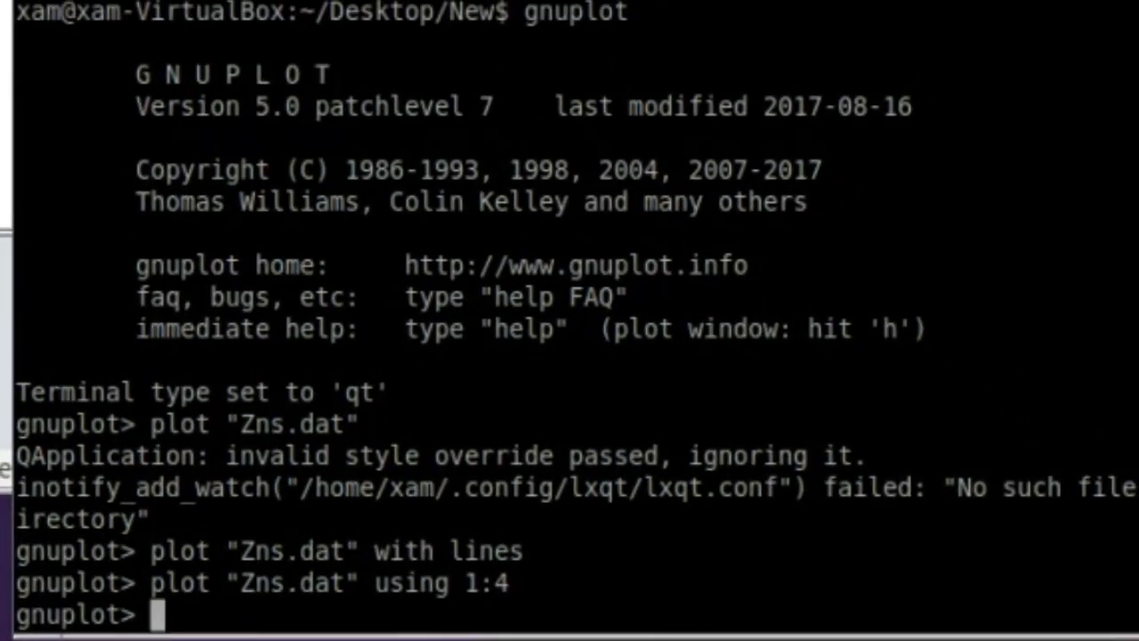
Enter load "script" to draw the titled Zns Optical line graph.
text(load)
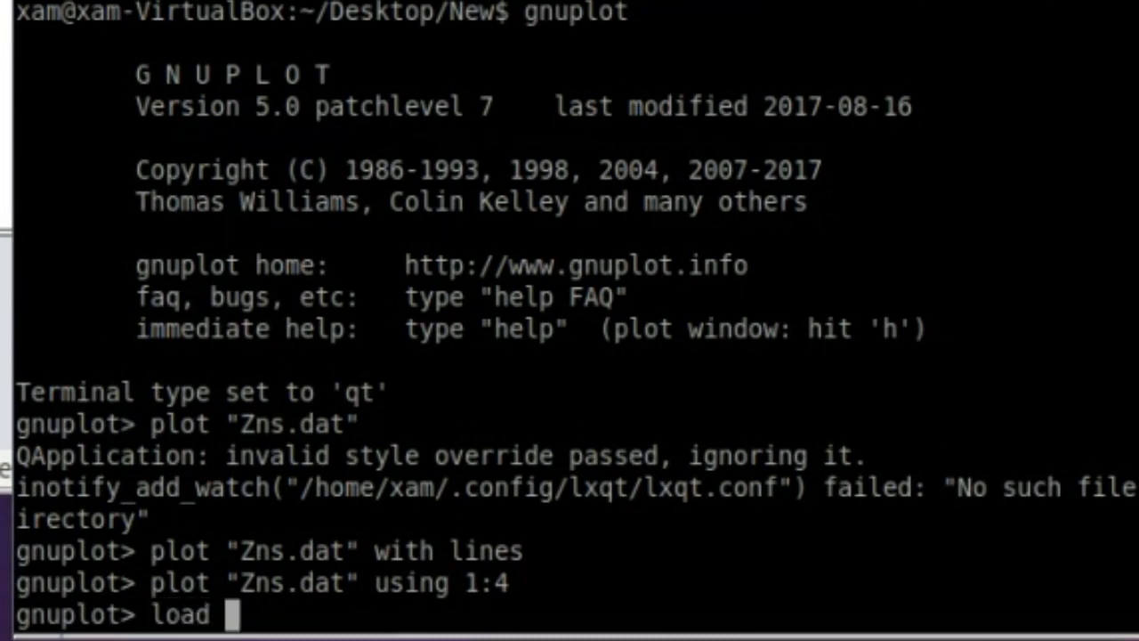
text(")
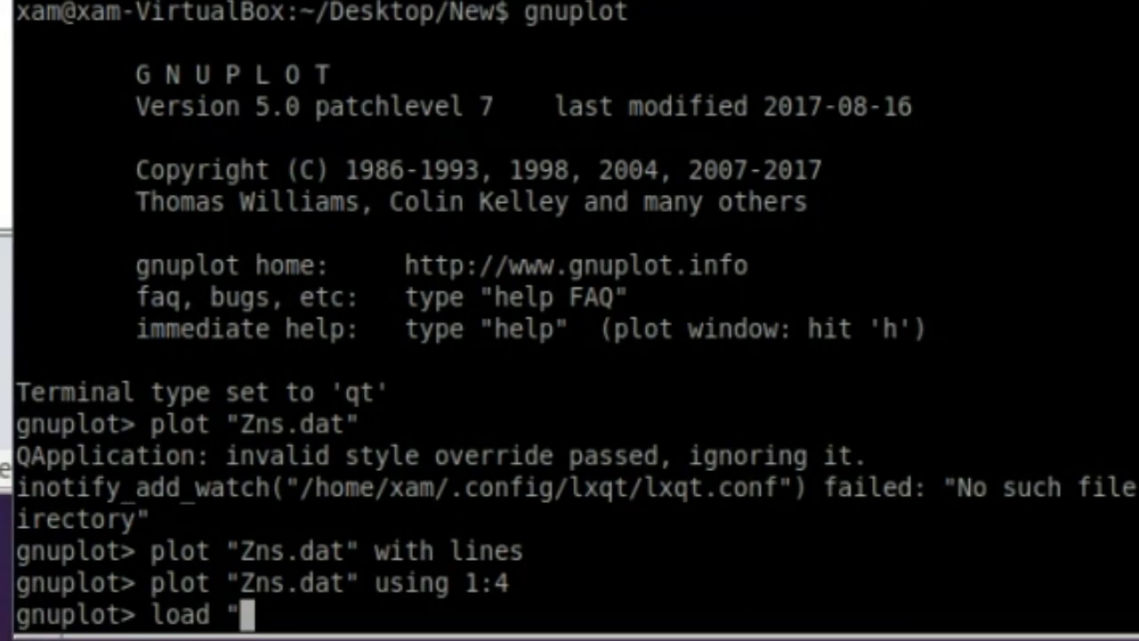
text(scri)
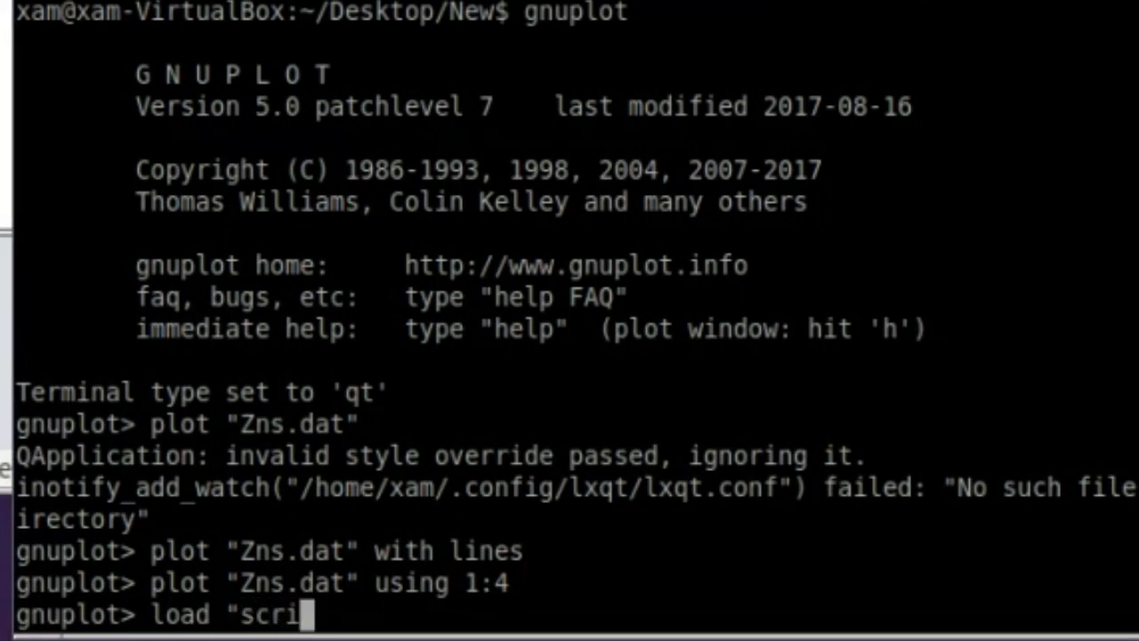
text(pt")
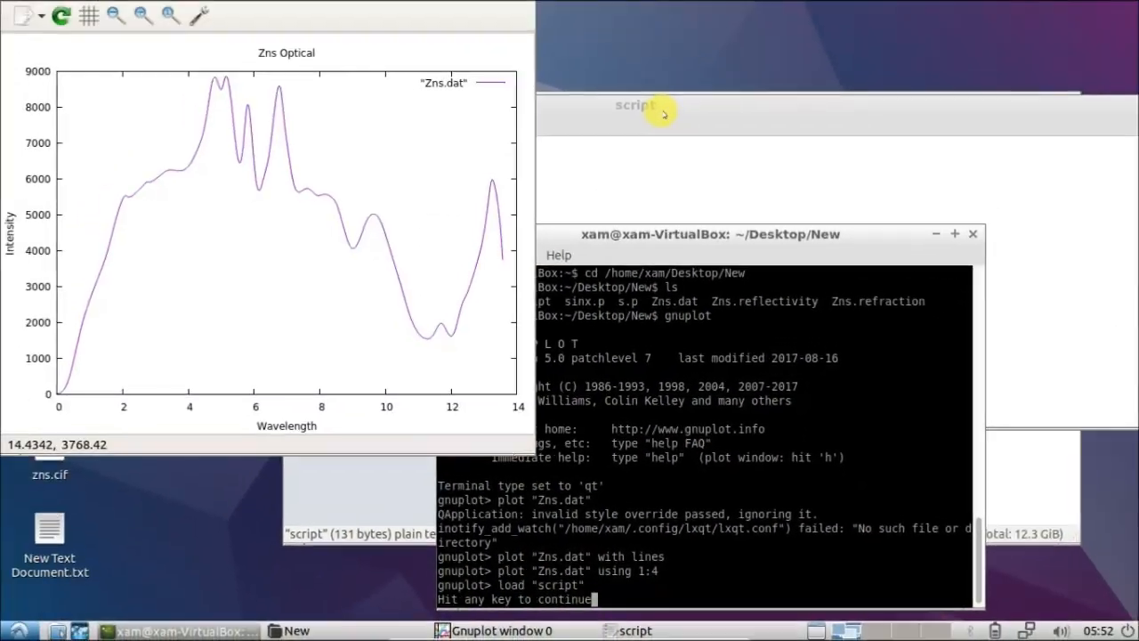
mouse_move(273, 54)
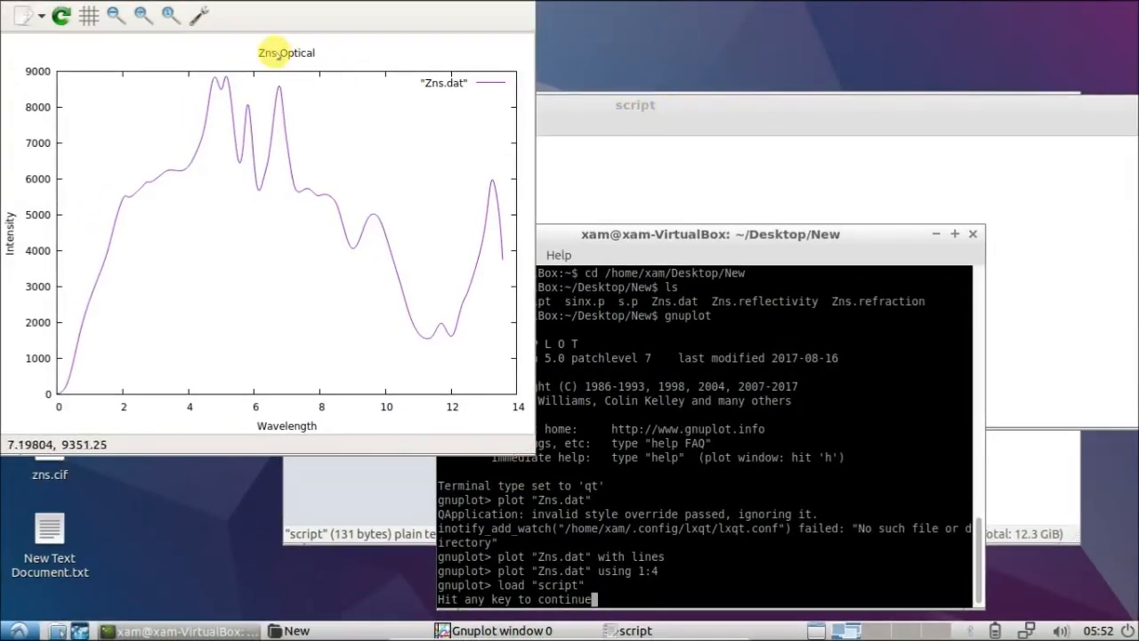
mouse_move(318, 48)
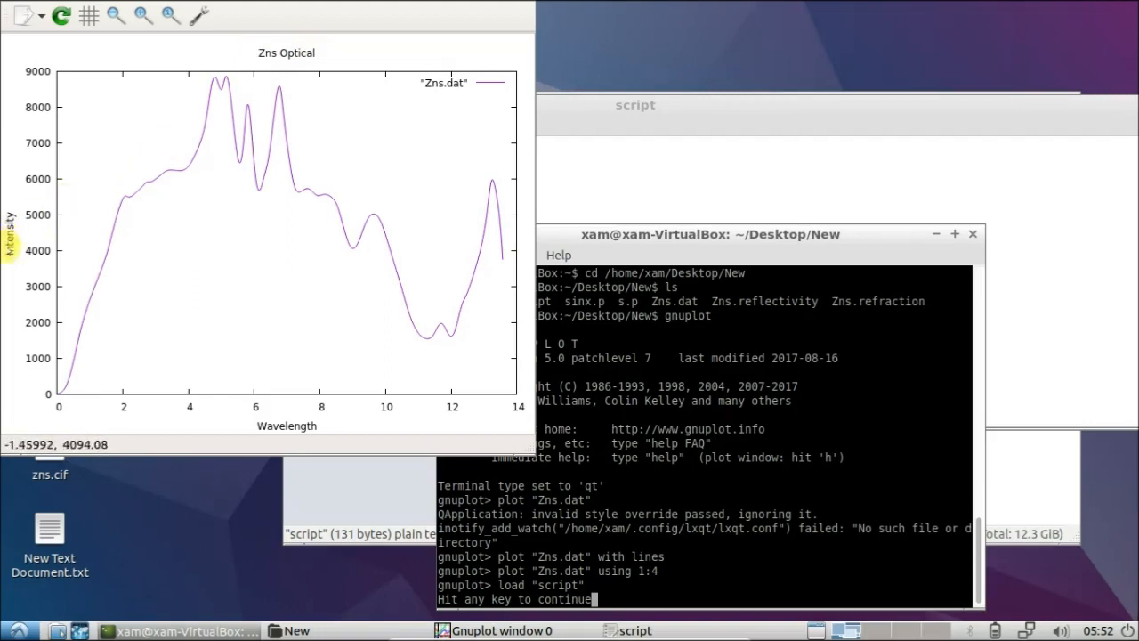
mouse_move(279, 425)
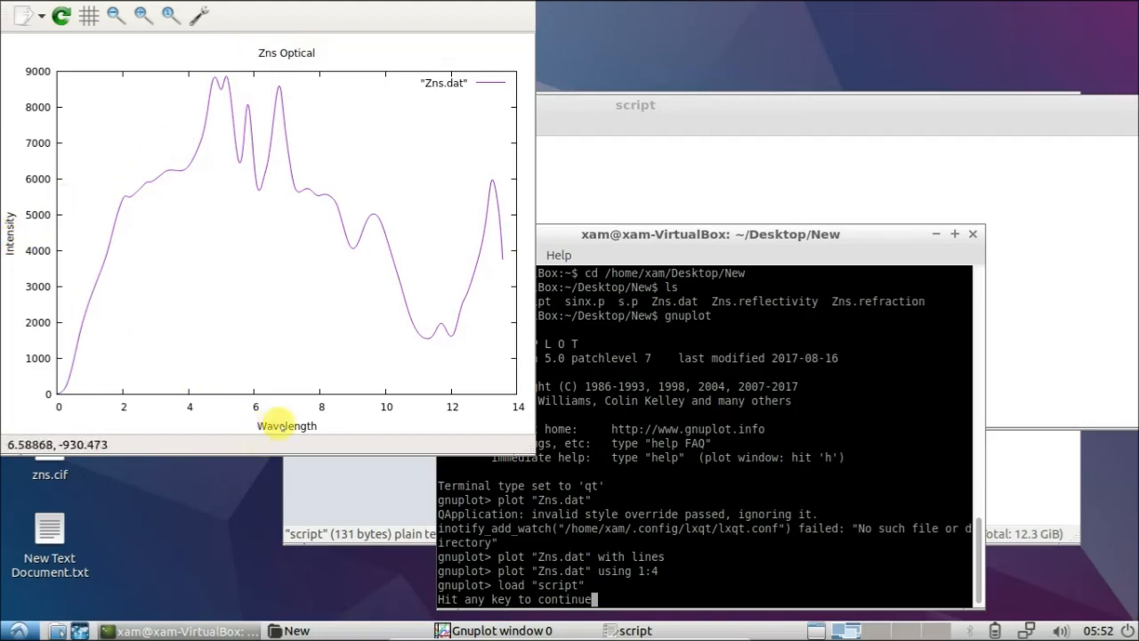
mouse_move(340, 328)
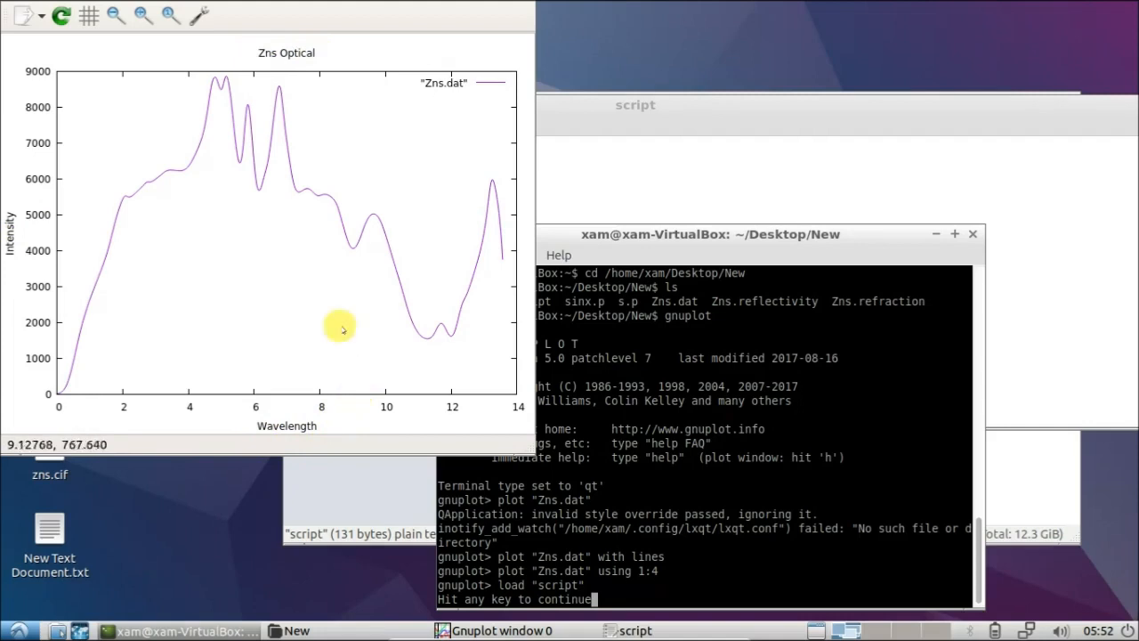